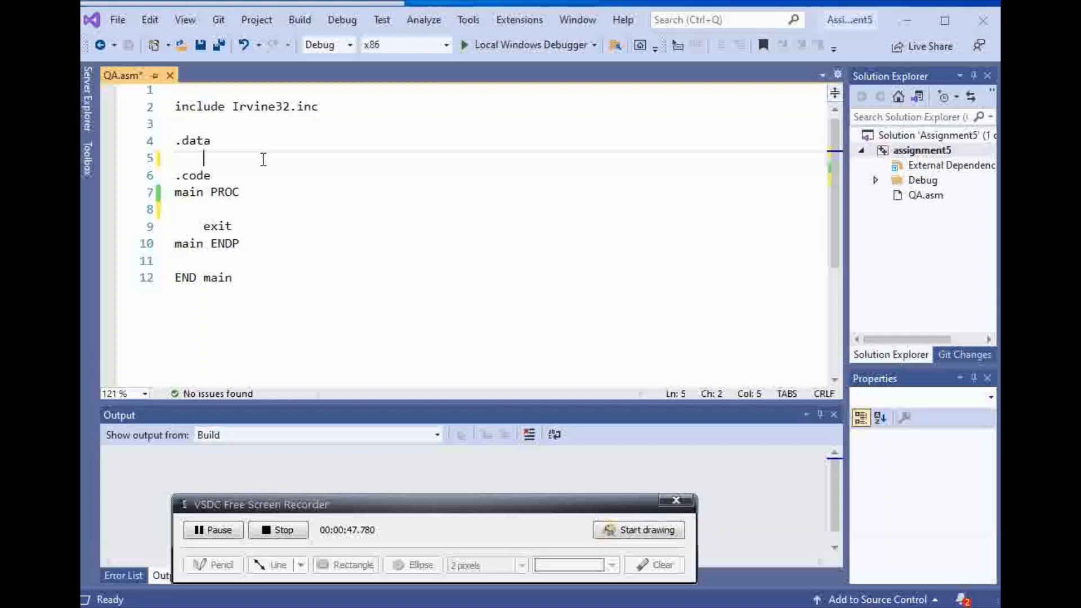
- Declare 'array word 10,11,12' on line 5 under .data
{"action": "type", "text": "a"}
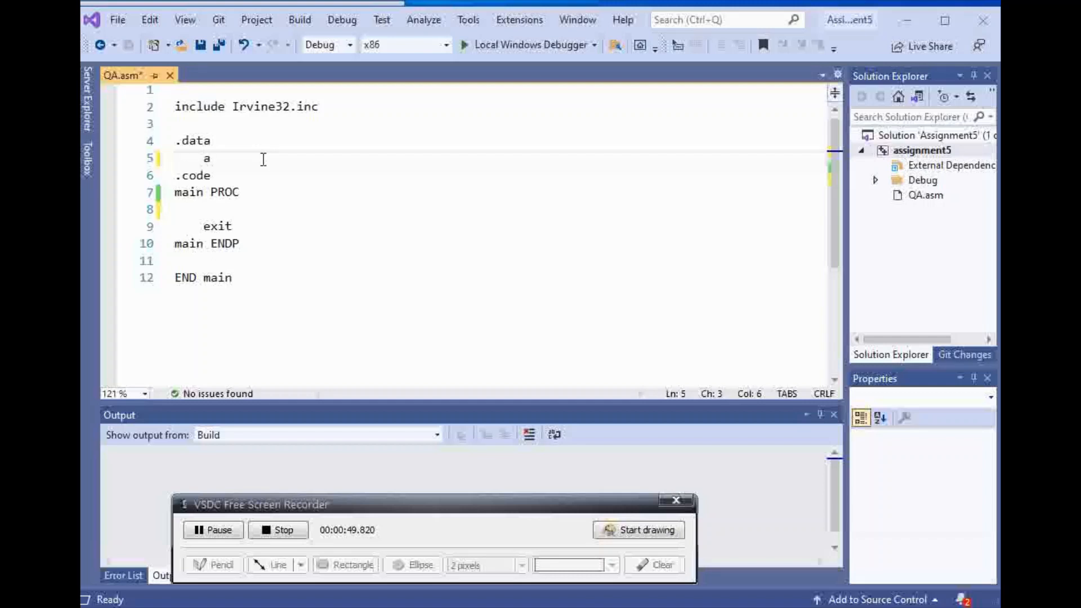
{"action": "type", "text": "rray"}
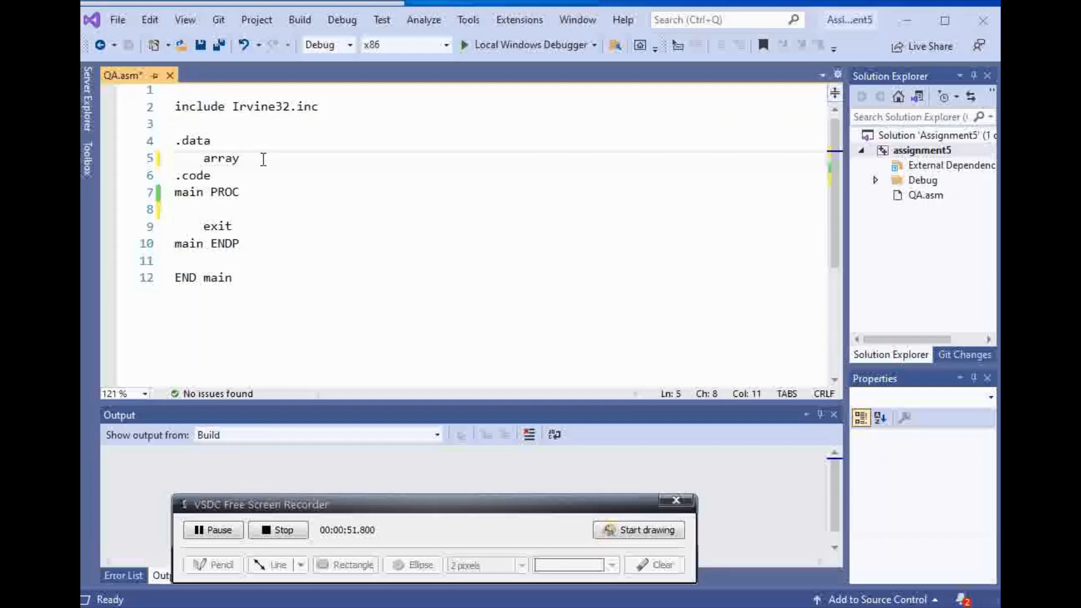
{"action": "type", "text": "wor"}
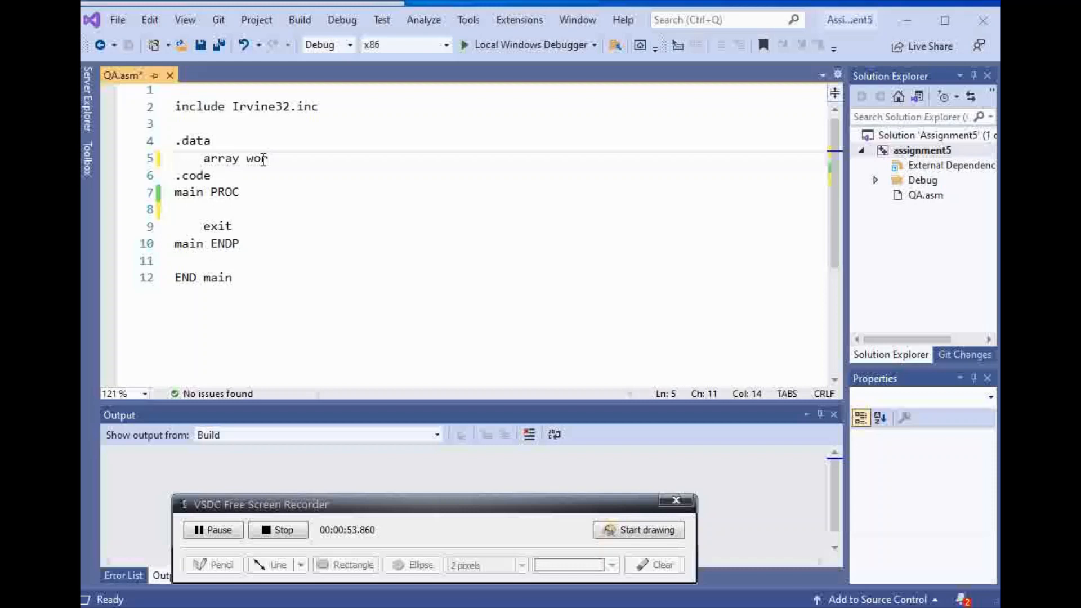
{"action": "type", "text": "d"}
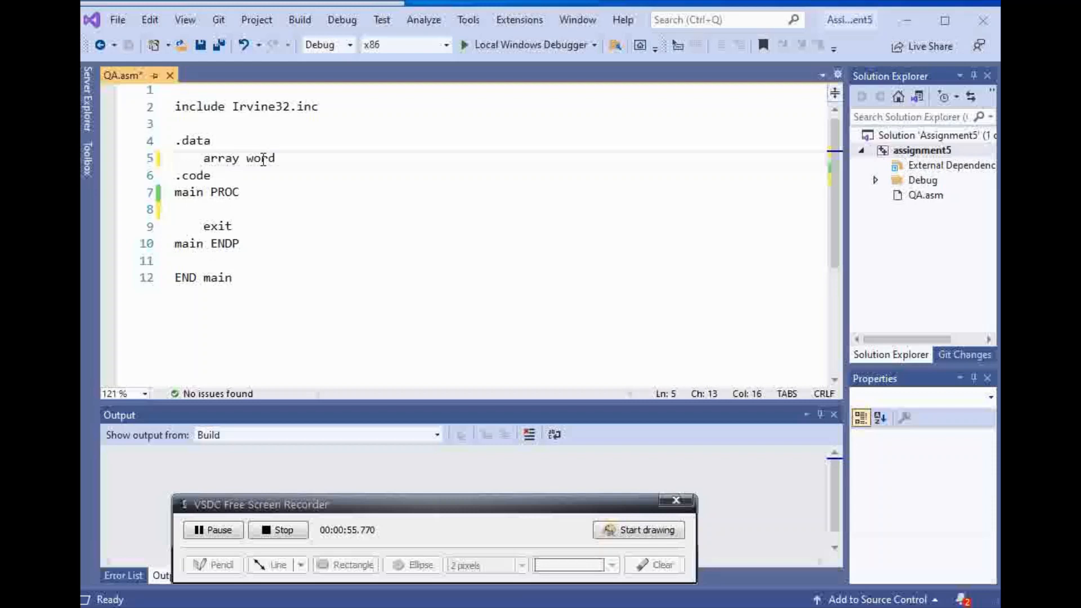
{"action": "type", "text": "10,"}
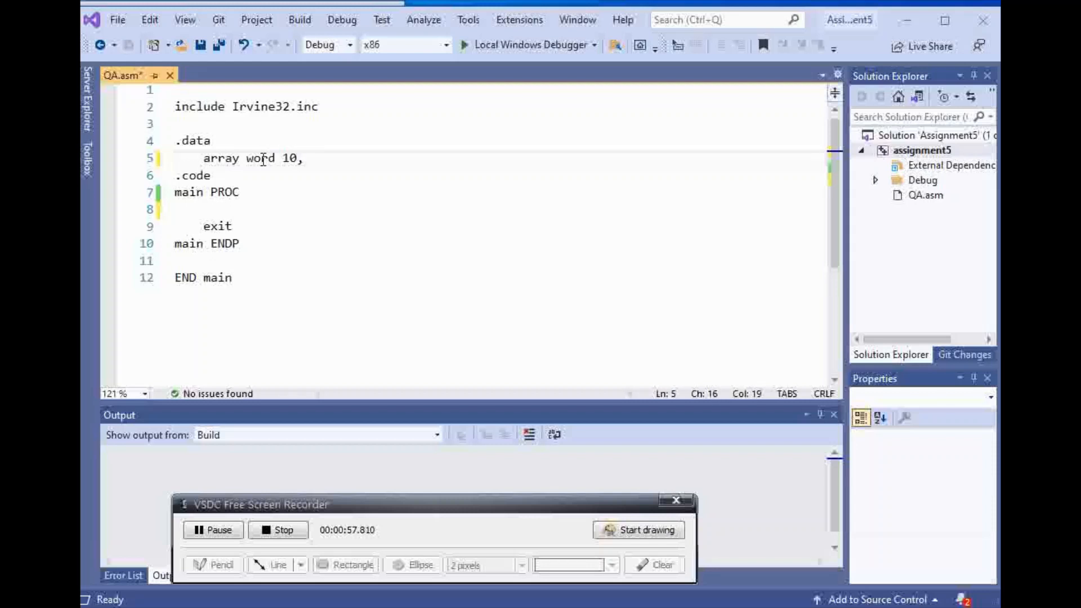
{"action": "type", "text": "11,1"}
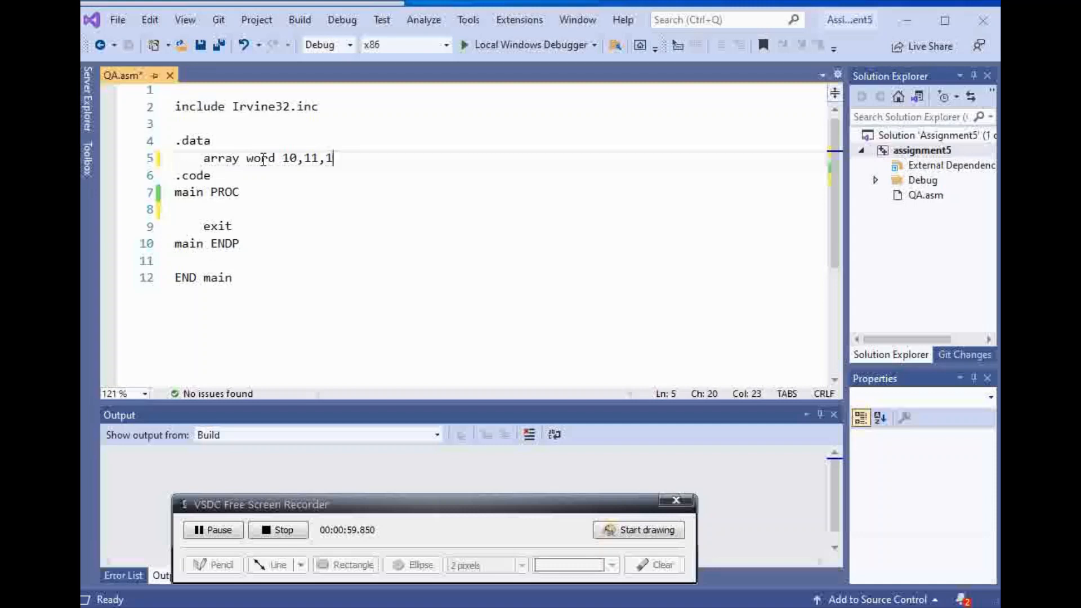
{"action": "type", "text": "2"}
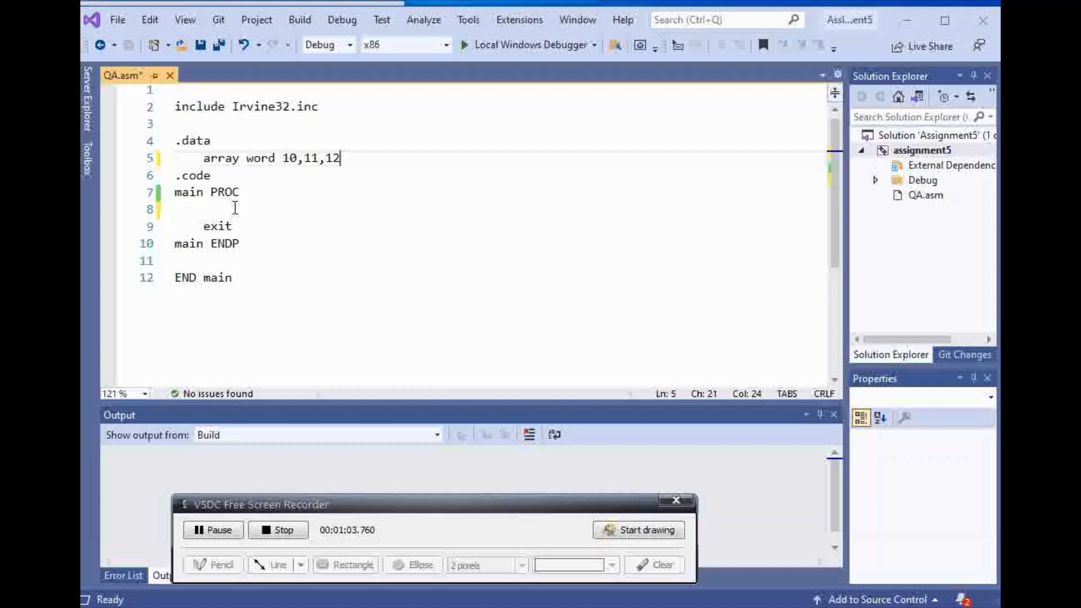
- Write 'mov esi, offset array' on the empty line inside main PROC
{"action": "left_click", "coordinate": [234, 209]}
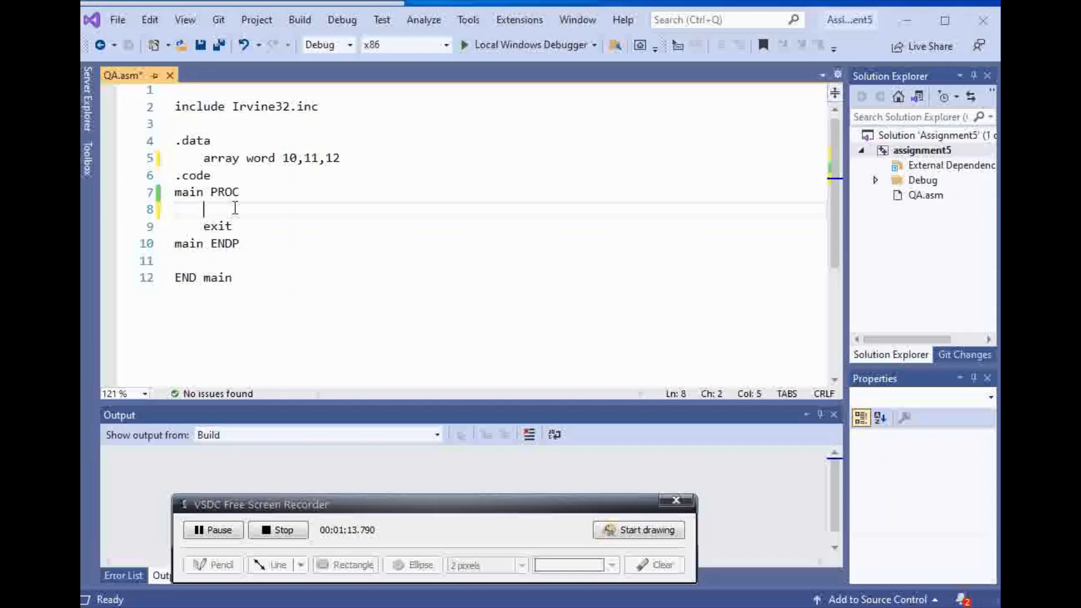
{"action": "type", "text": "mov"}
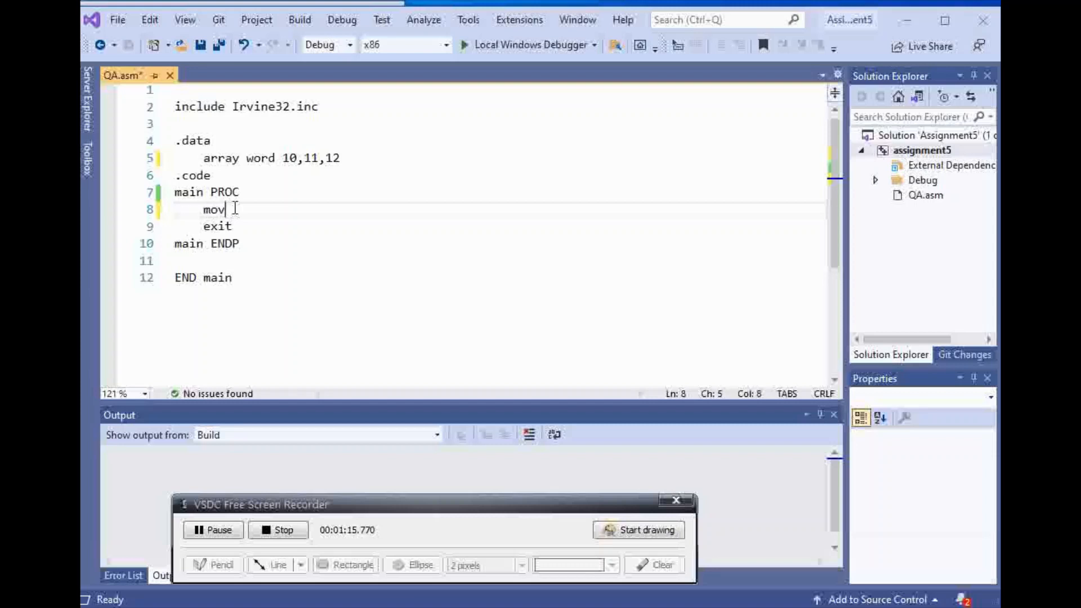
{"action": "type", "text": "esi"}
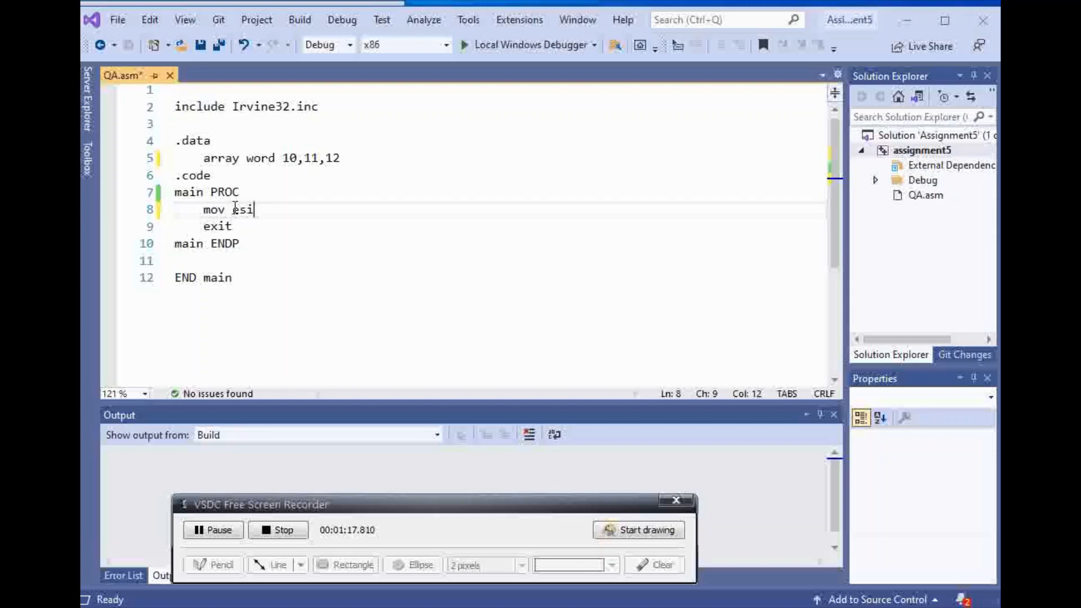
{"action": "type", "text": ", offset"}
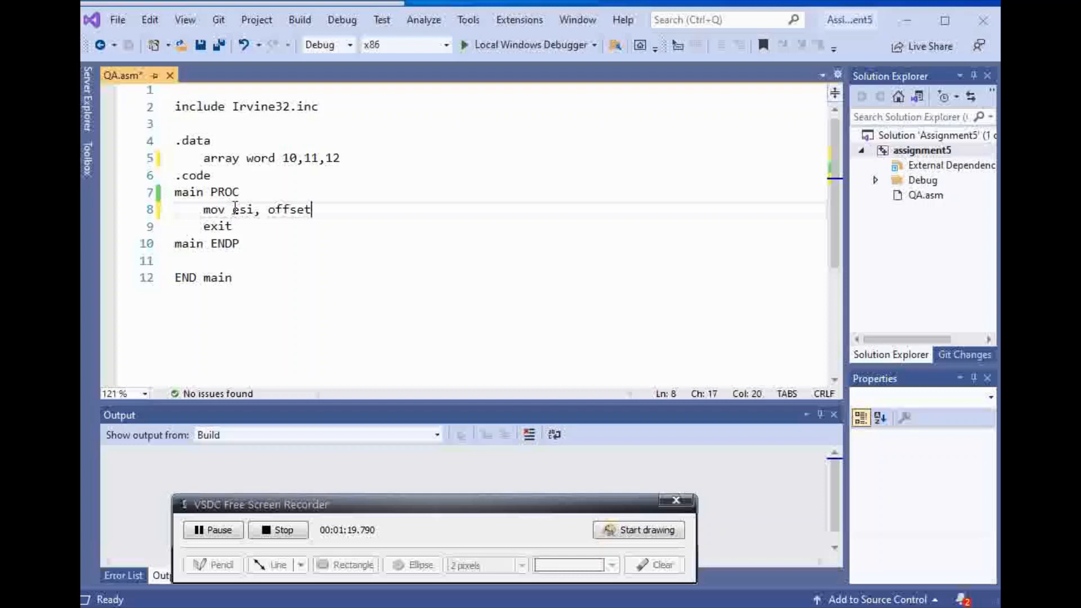
{"action": "type", "text": "a"}
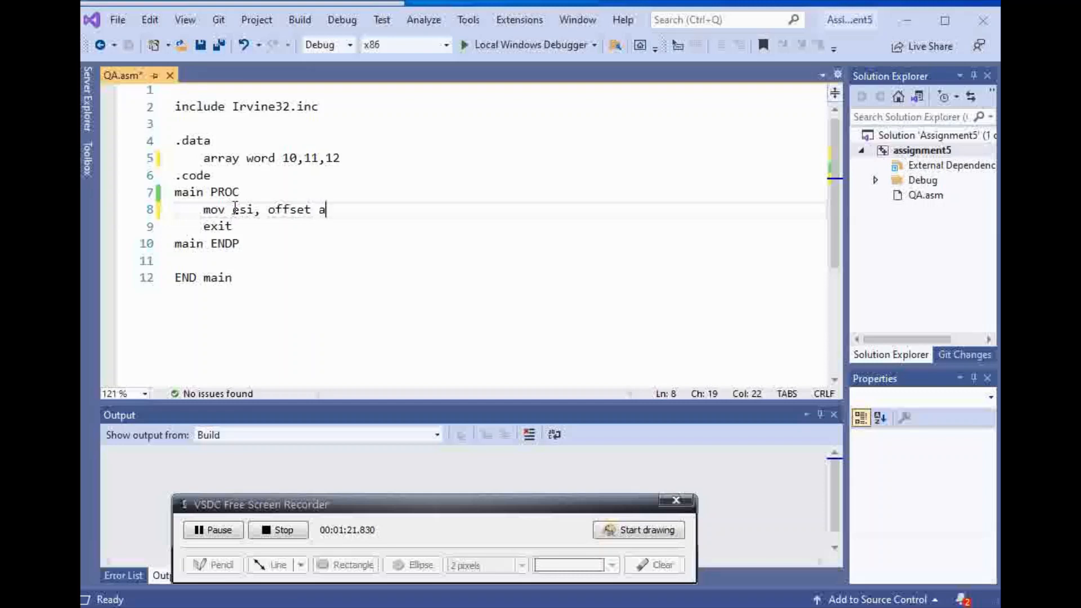
{"action": "type", "text": "rray"}
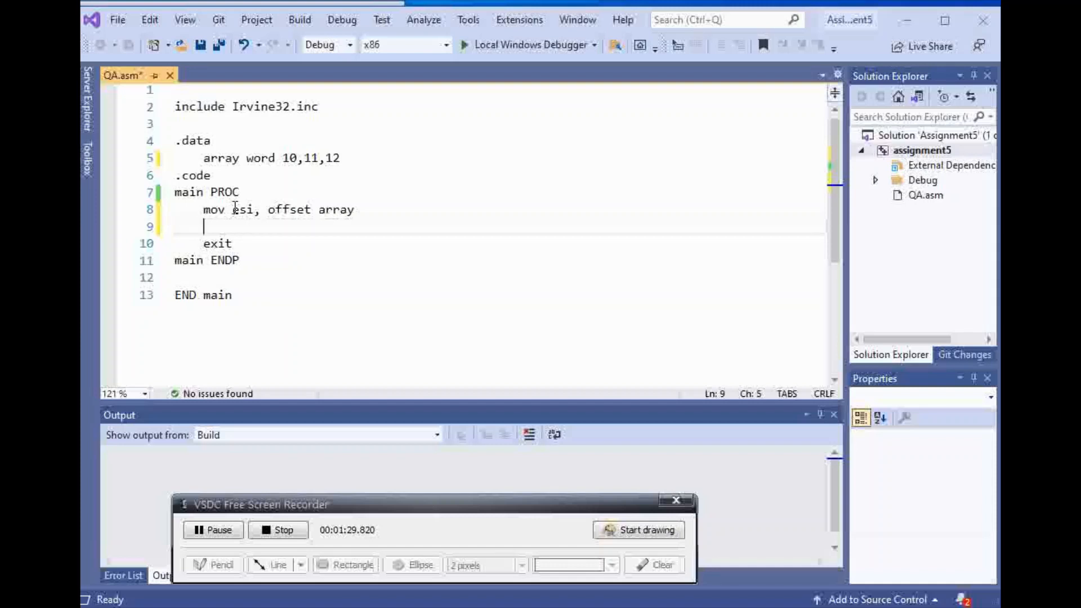
- Write 'movzx eax, [esi]' below the offset load, then open a new line
{"action": "type", "text": "mo"}
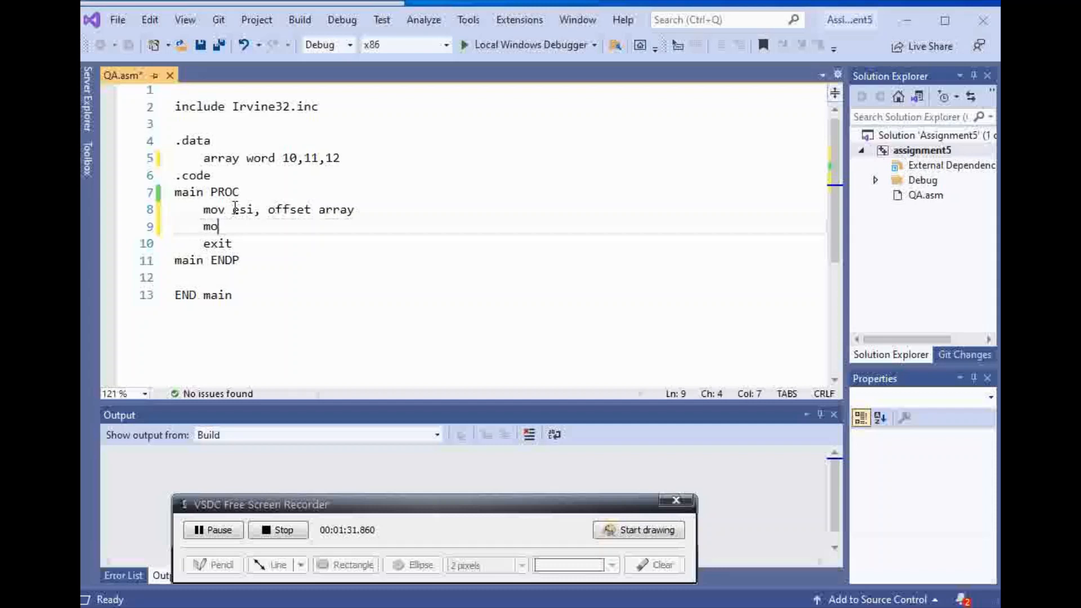
{"action": "type", "text": "v"}
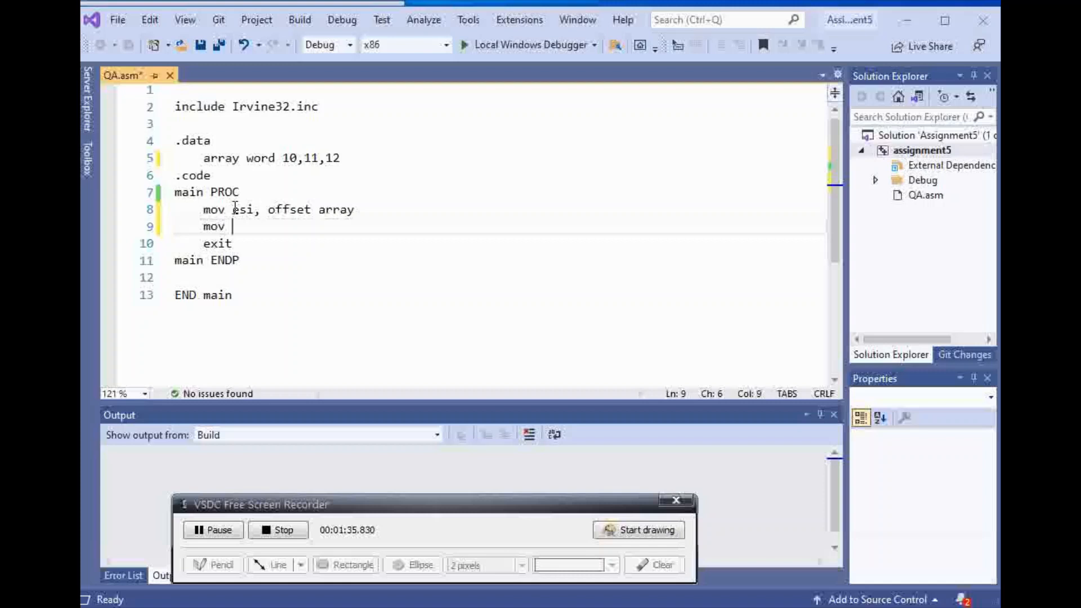
{"action": "key", "text": "Backspace"}
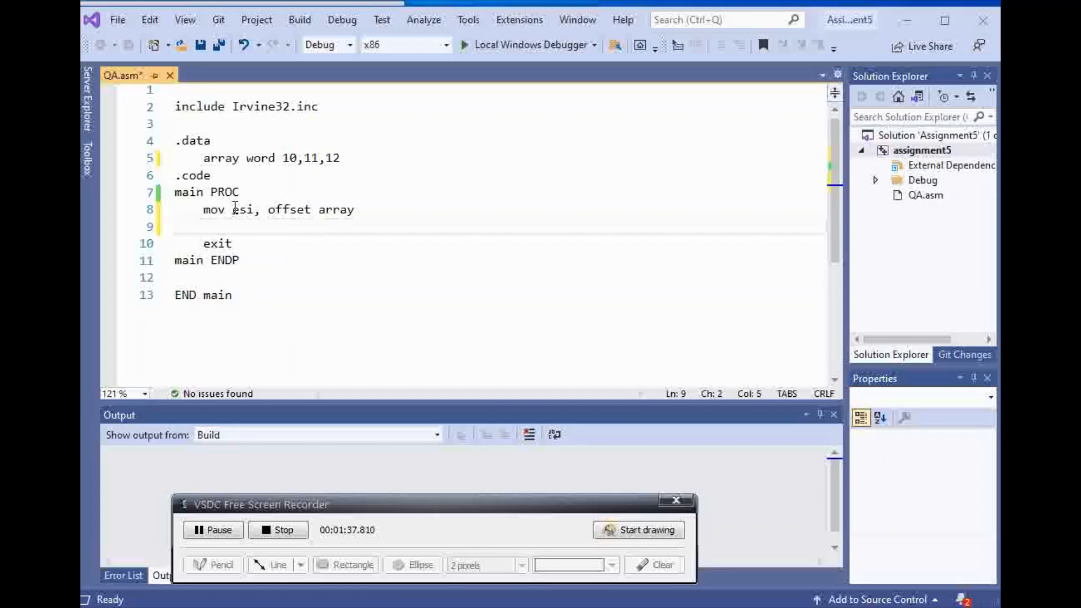
{"action": "type", "text": "mov"}
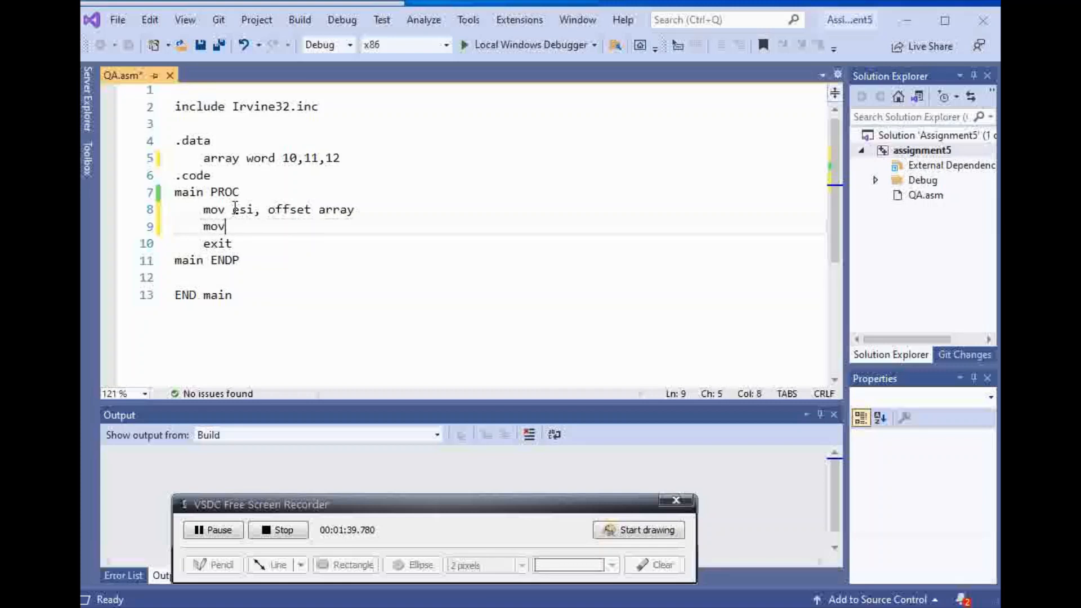
{"action": "type", "text": "z"}
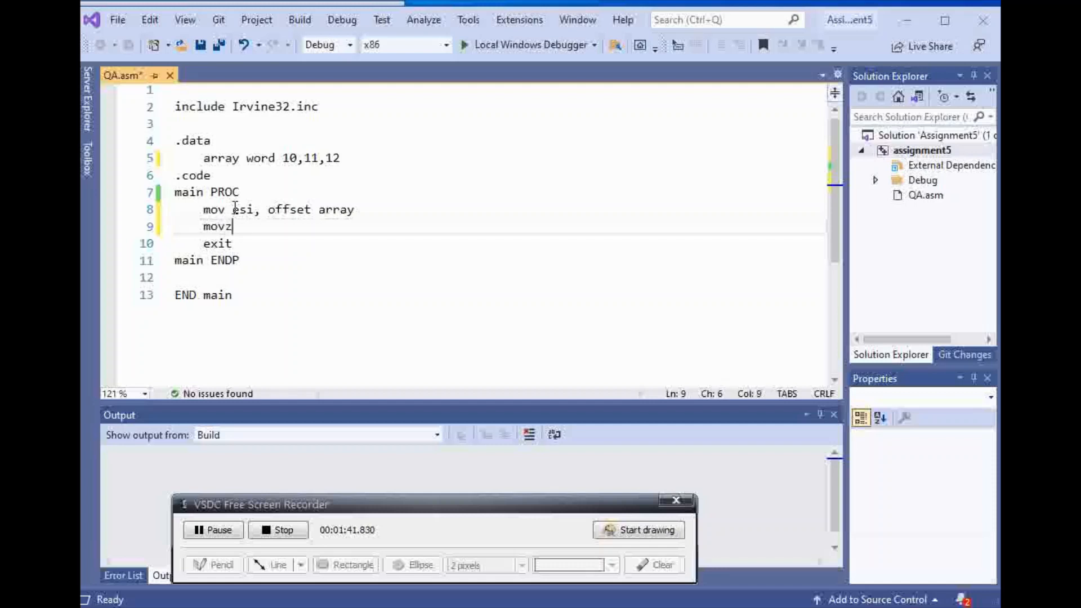
{"action": "type", "text": "x"}
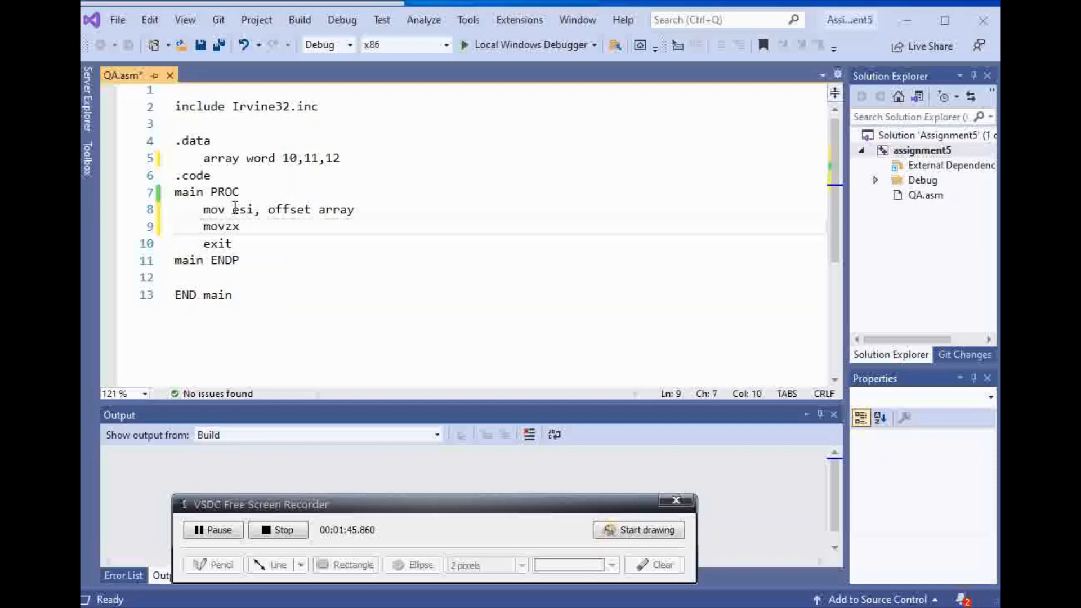
{"action": "type", "text": "eax,"}
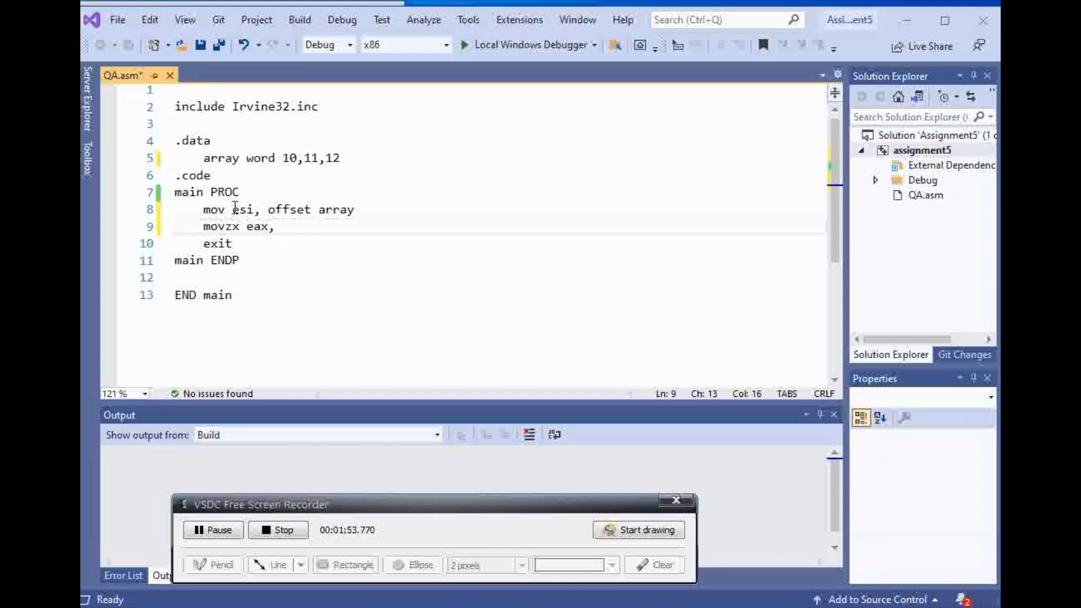
{"action": "type", "text": "esi"}
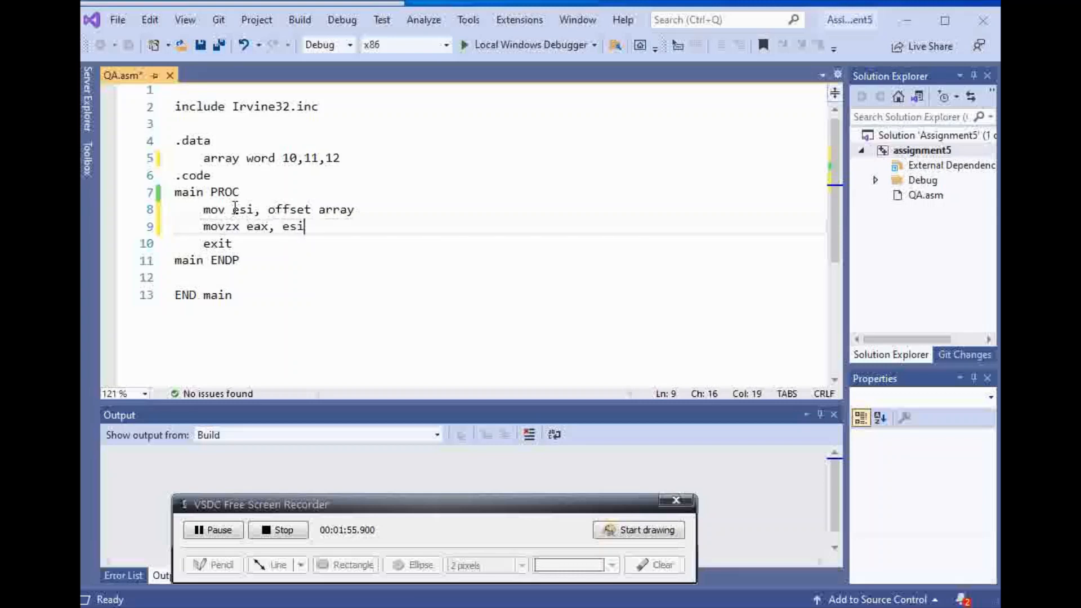
{"action": "left_click", "coordinate": [282, 226]}
{"action": "type", "text": "["}
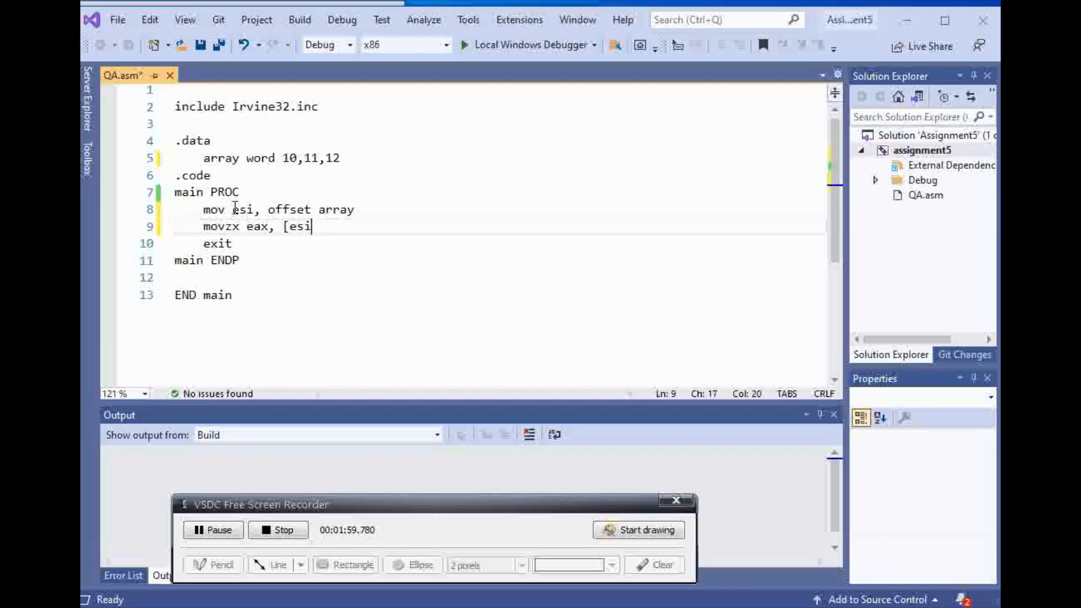
{"action": "type", "text": "]"}
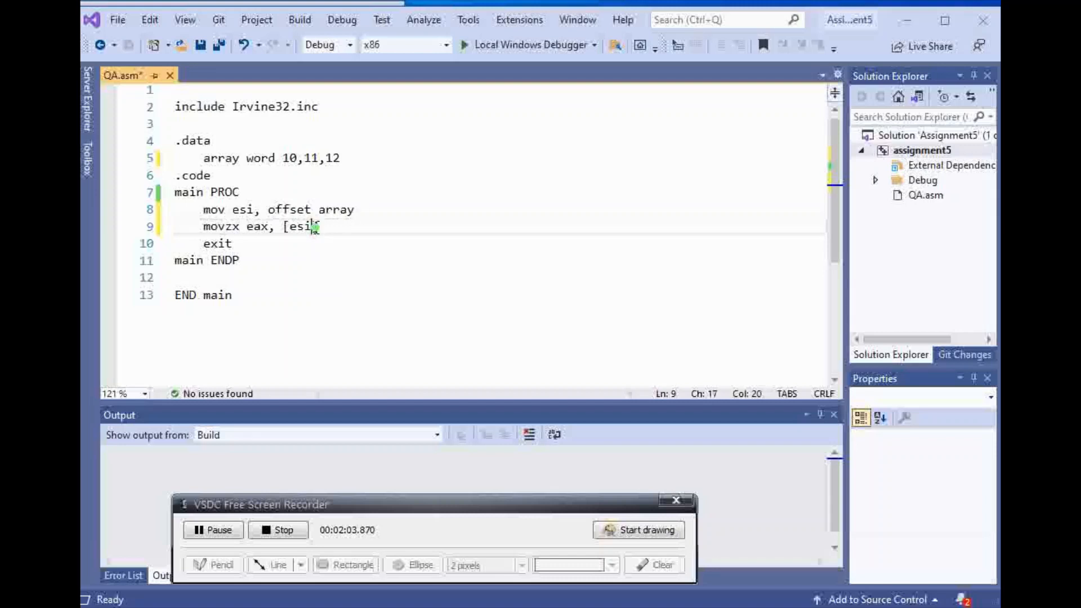
{"action": "left_click", "coordinate": [295, 158]}
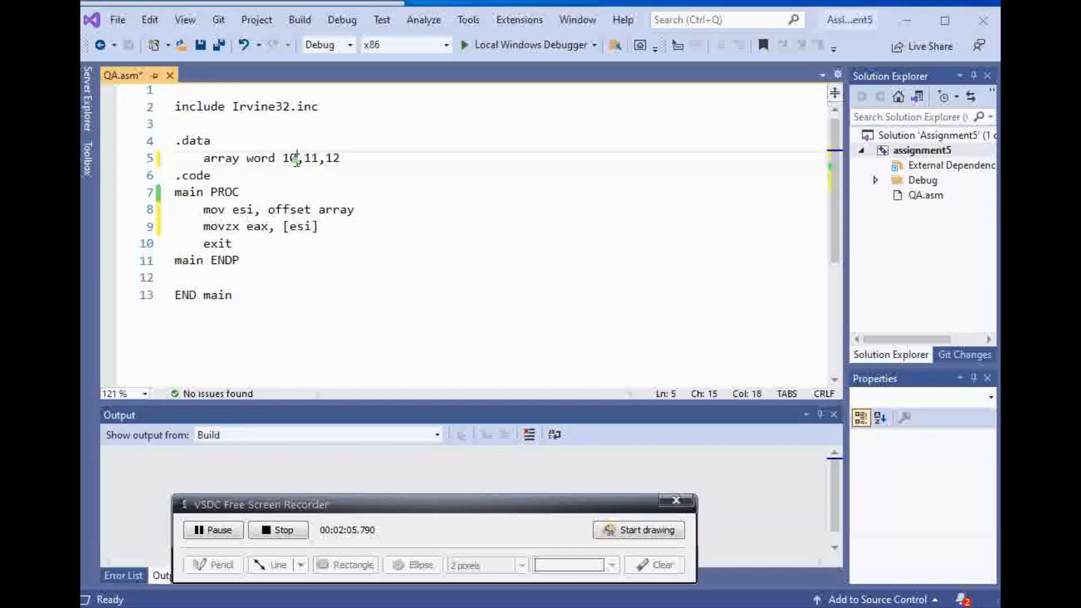
{"action": "key", "text": "Return"}
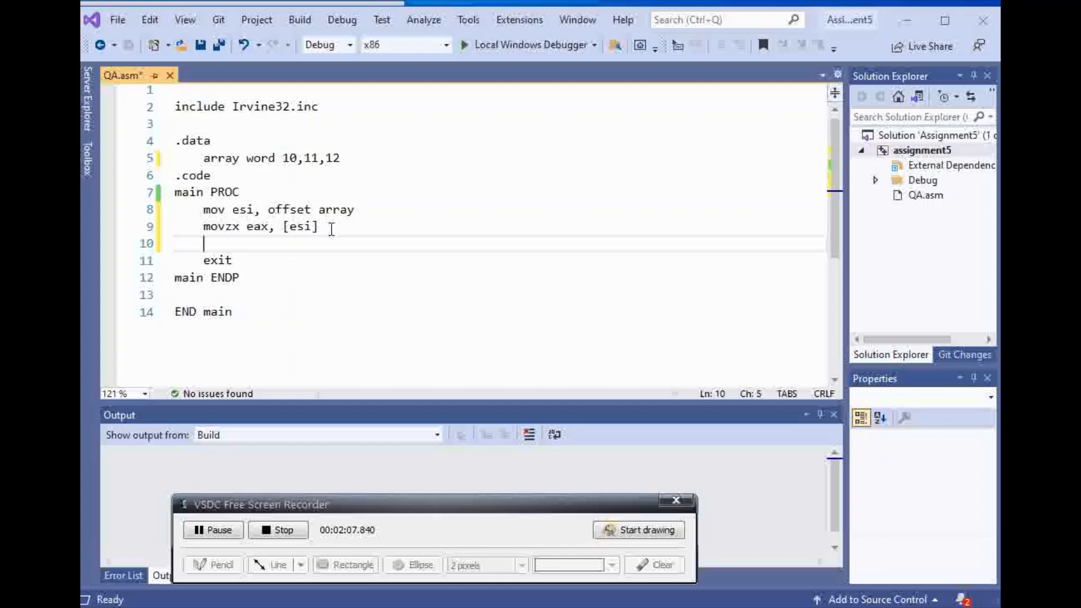
- Add 'call writedec' and 'add esi,2' lines, removing a stray 2
{"action": "type", "text": "call"}
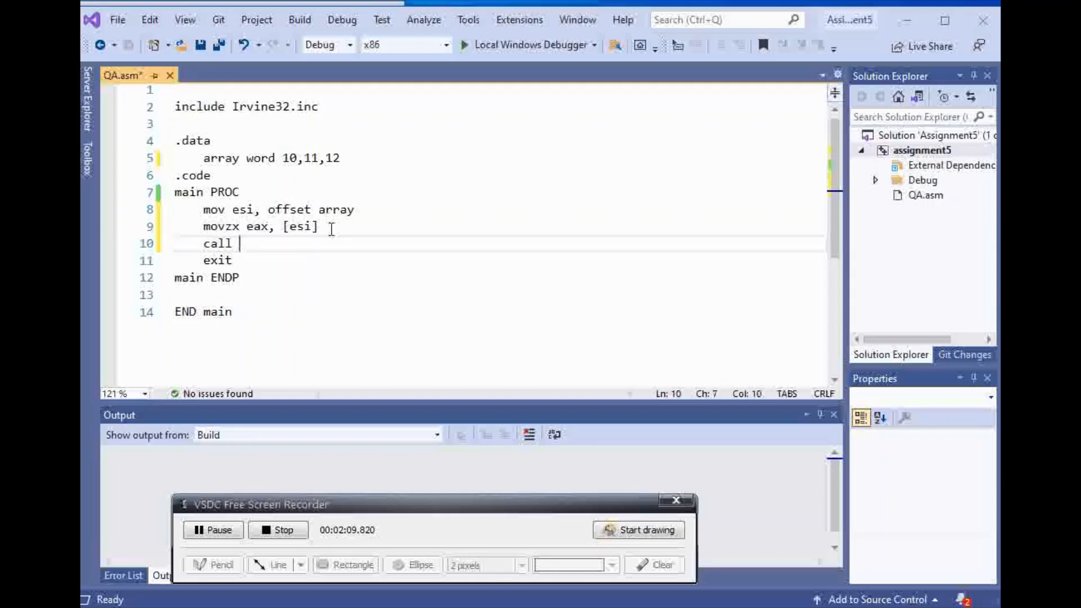
{"action": "type", "text": "writedec"}
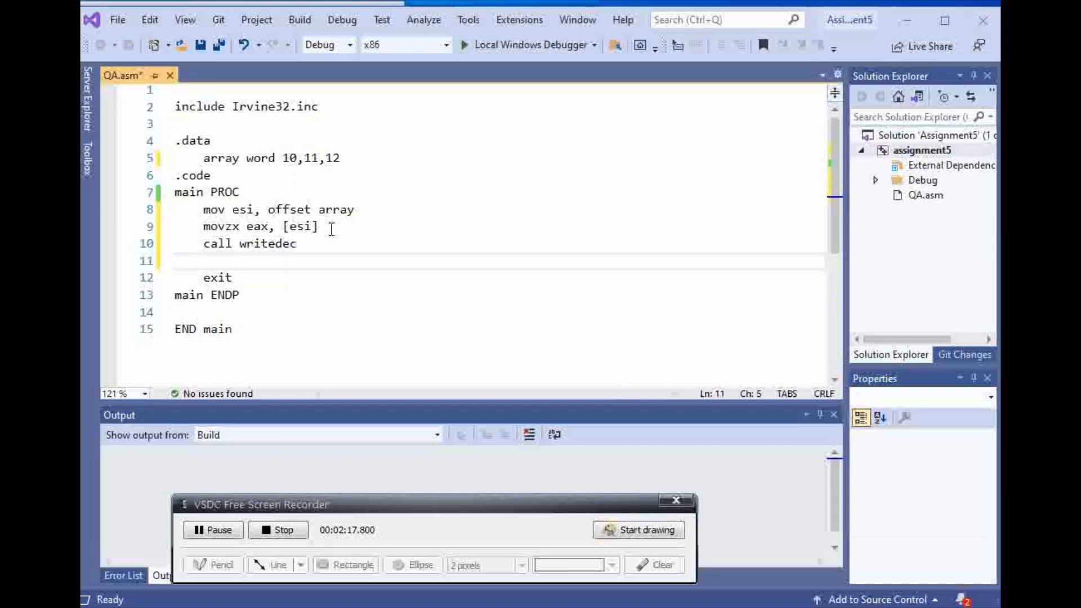
{"action": "type", "text": "ad"}
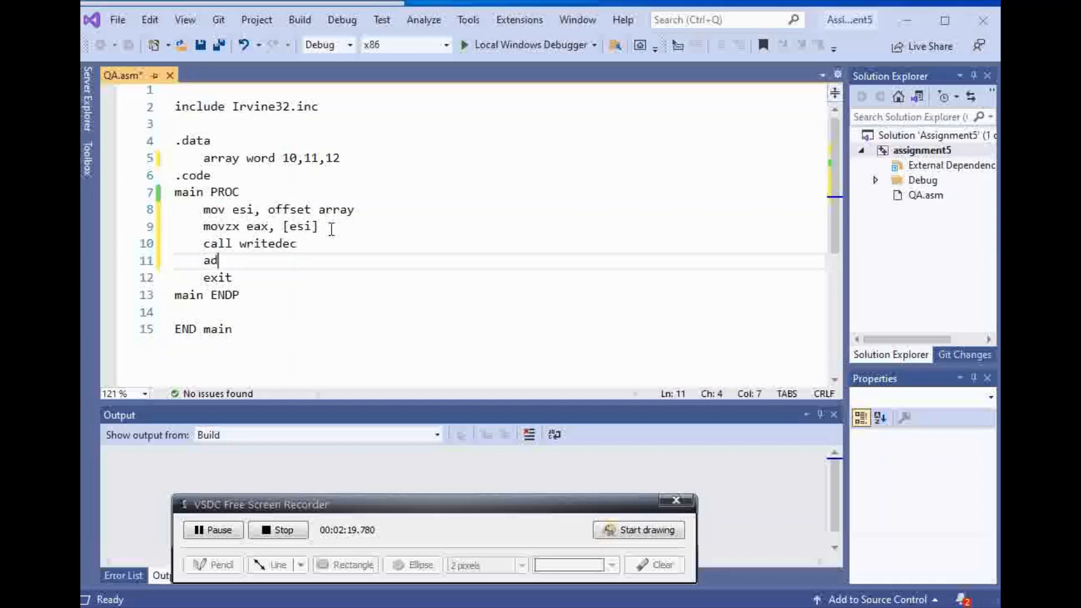
{"action": "type", "text": "d 2"}
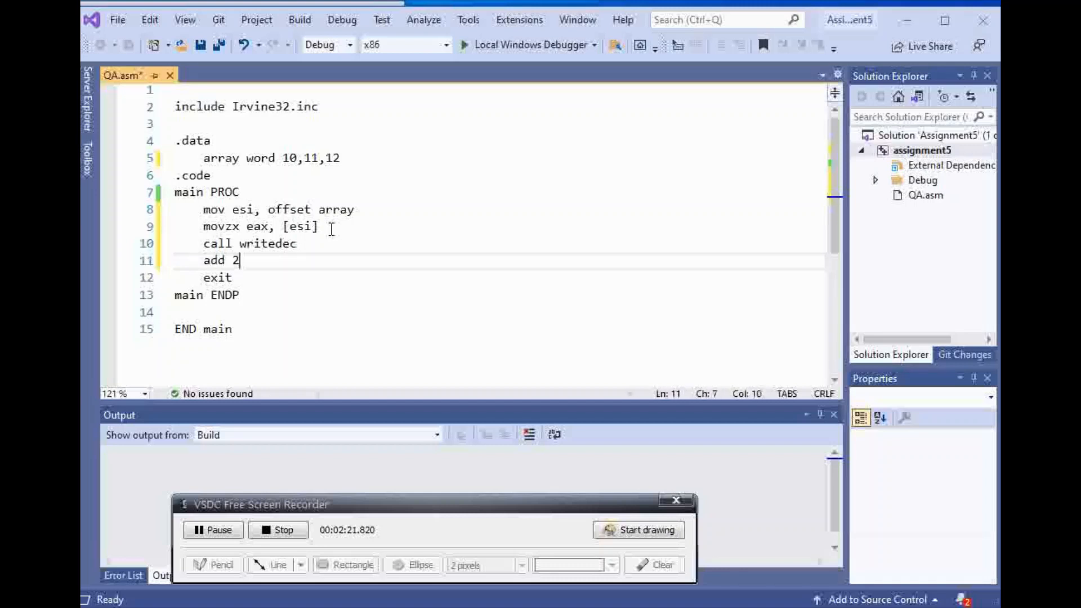
{"action": "key", "text": "Backspace"}
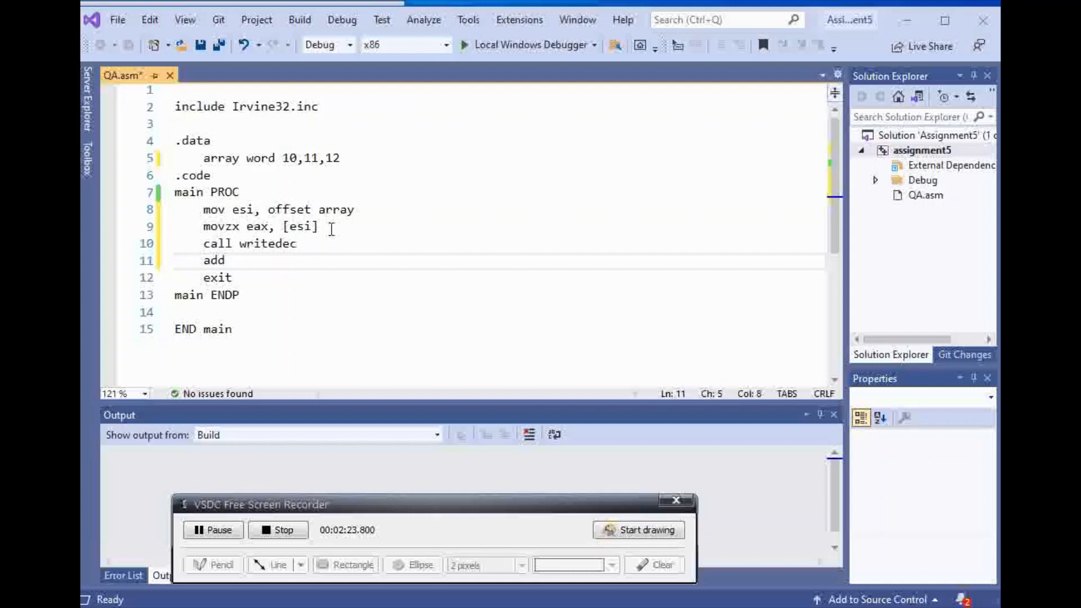
{"action": "type", "text": "esi"}
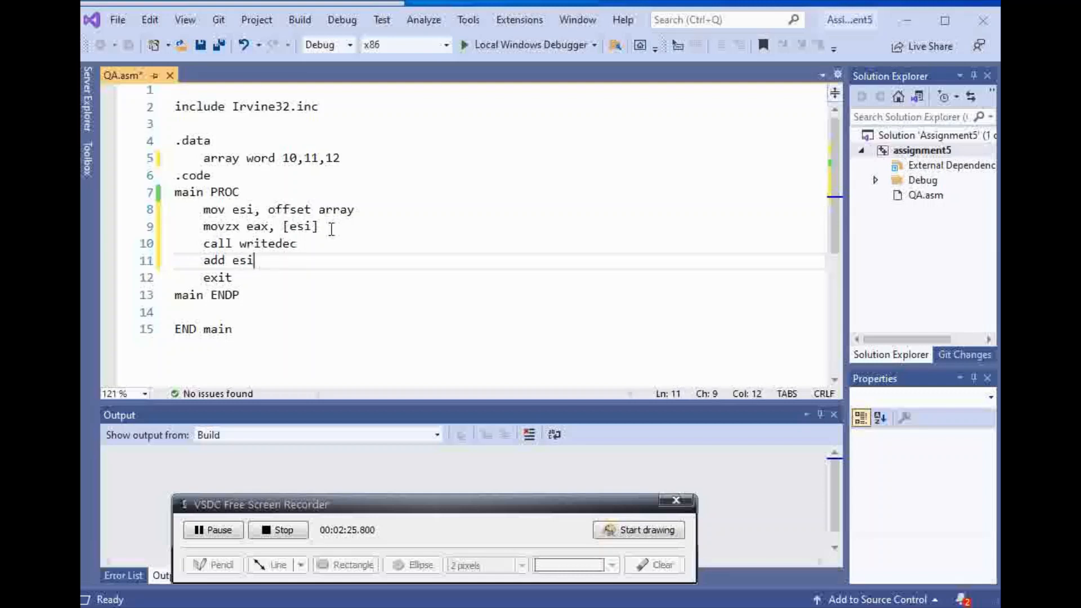
{"action": "type", "text": ",2"}
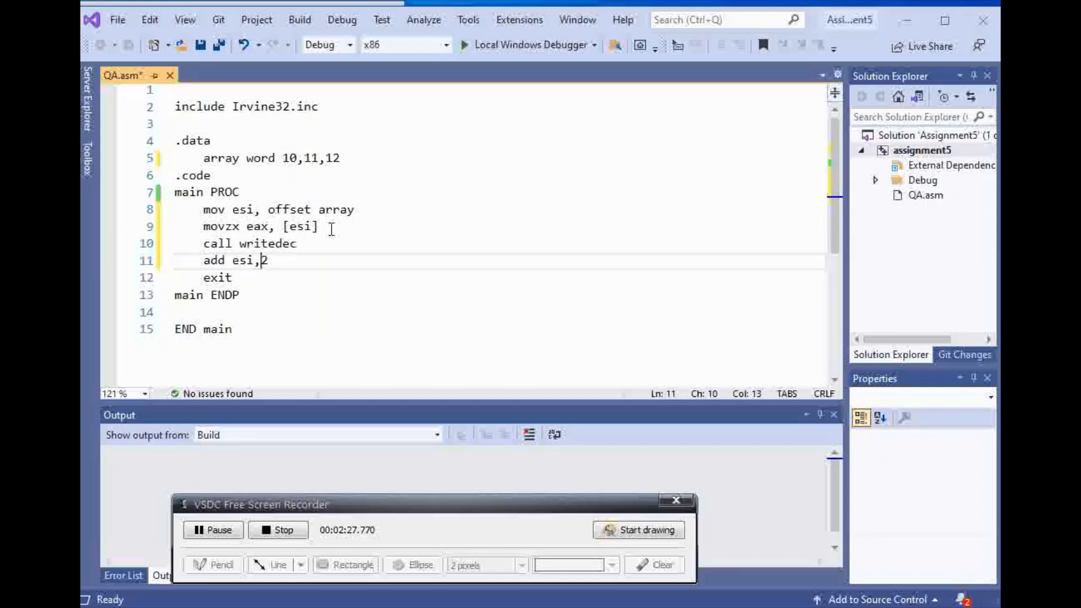
{"action": "key", "text": "enter"}
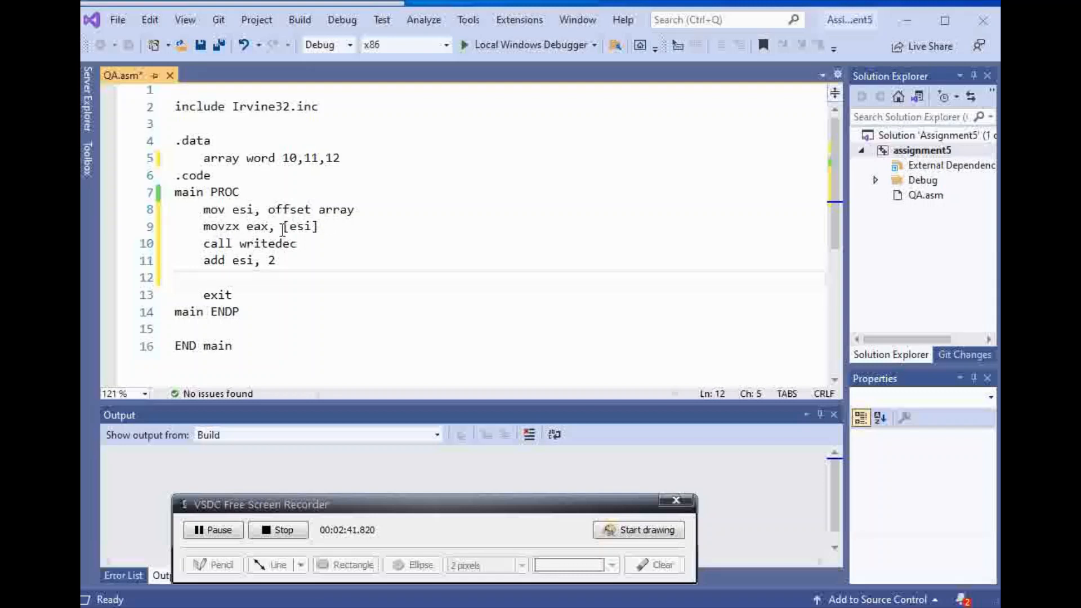
- Add a second 'movzx eax,[esi]' line followed by 'call writedec'
{"action": "double_click", "coordinate": [300, 226]}
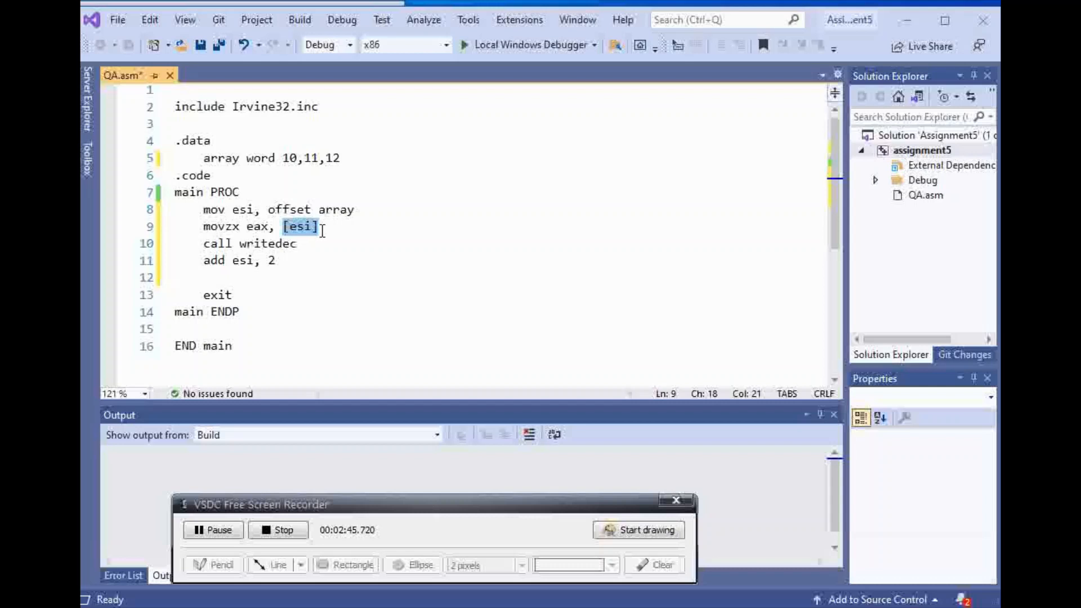
{"action": "mouse_move", "coordinate": [264, 277]}
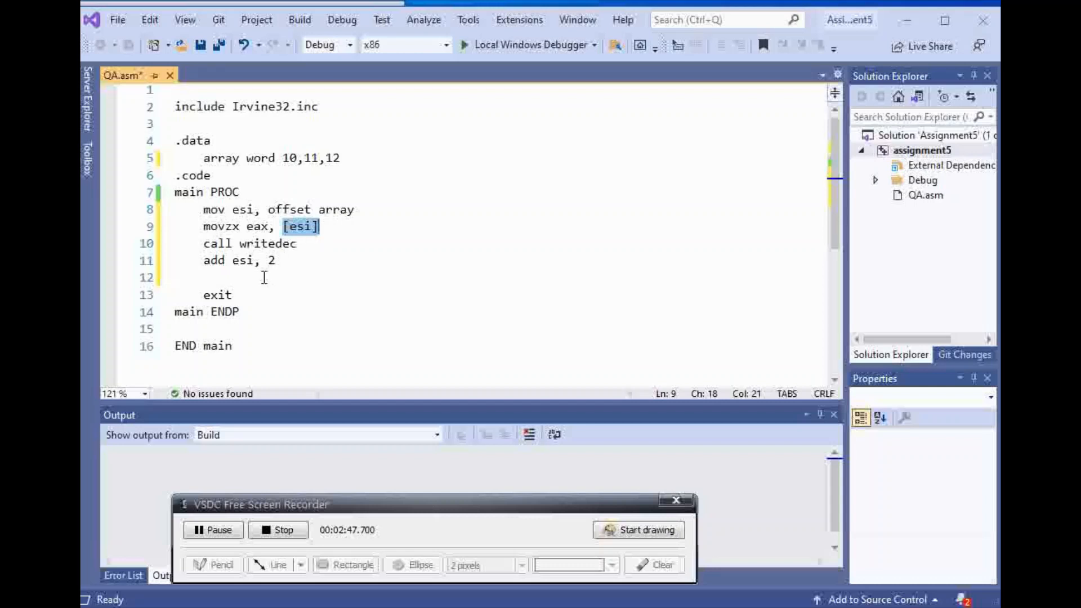
{"action": "left_click", "coordinate": [206, 277]}
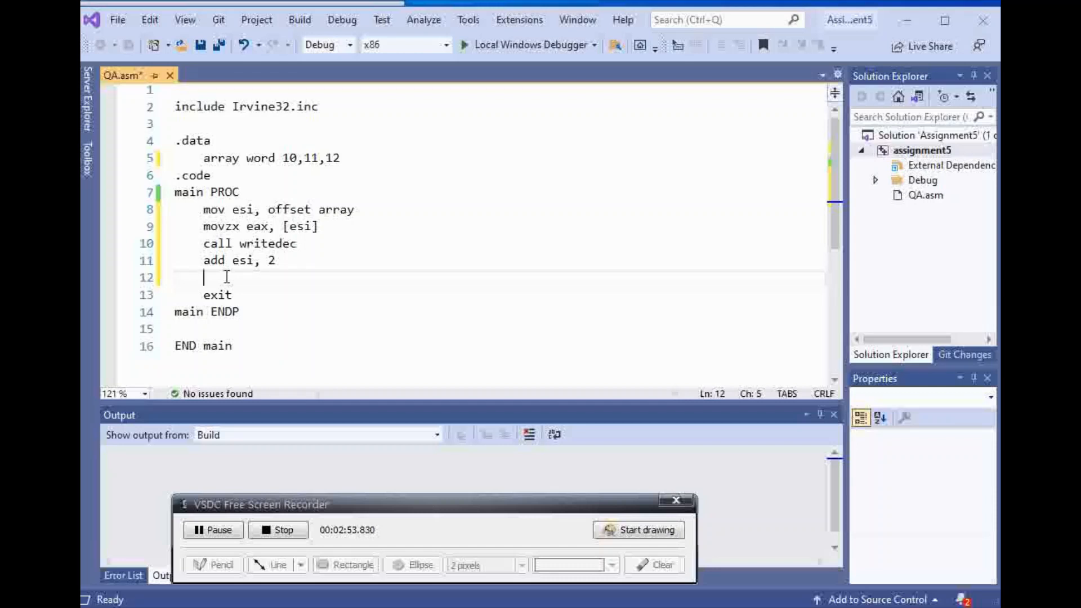
{"action": "type", "text": "movzx"}
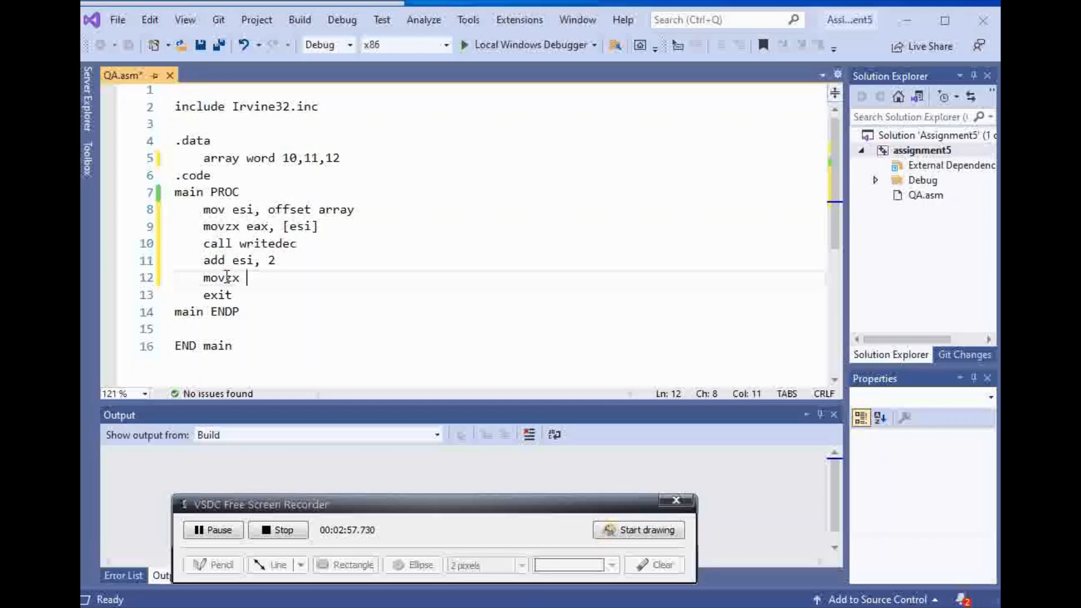
{"action": "type", "text": "eax"}
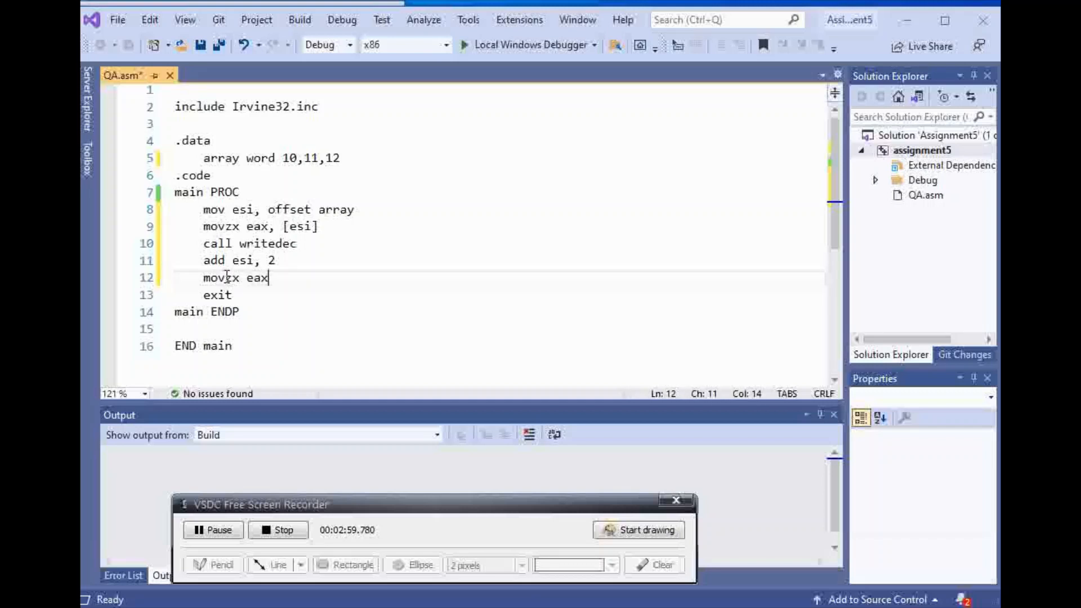
{"action": "type", "text": ",[]"}
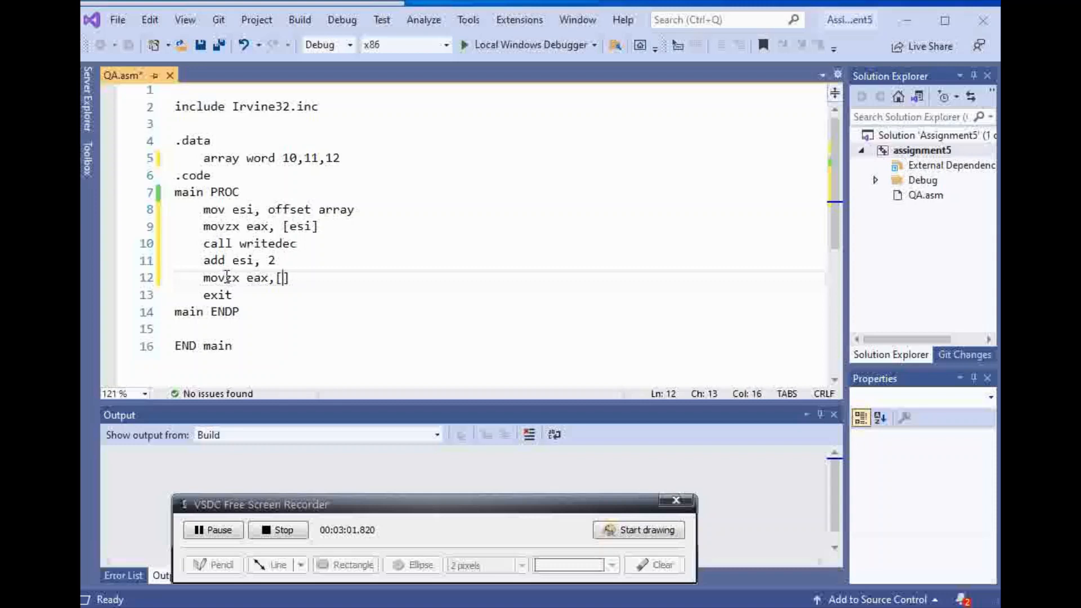
{"action": "type", "text": "esi"}
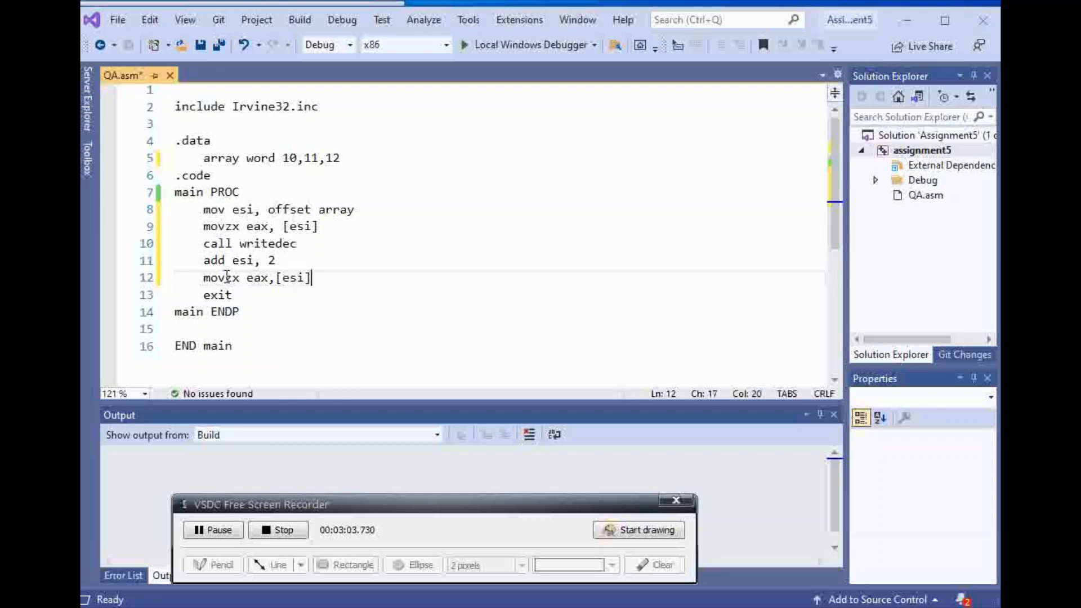
{"action": "key", "text": "Return"}
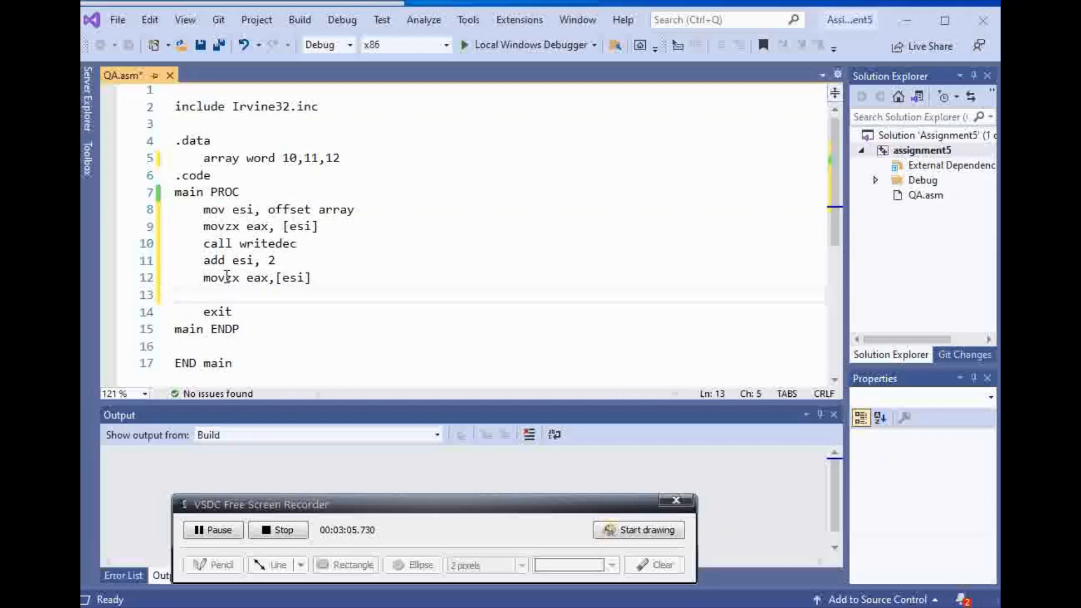
{"action": "type", "text": "call write"}
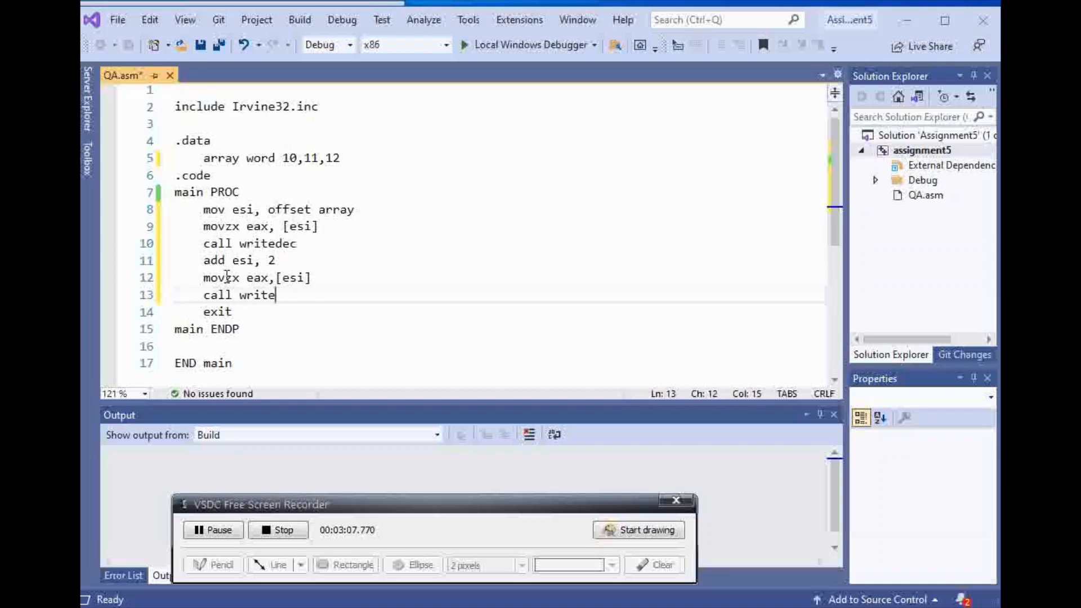
{"action": "type", "text": "dec"}
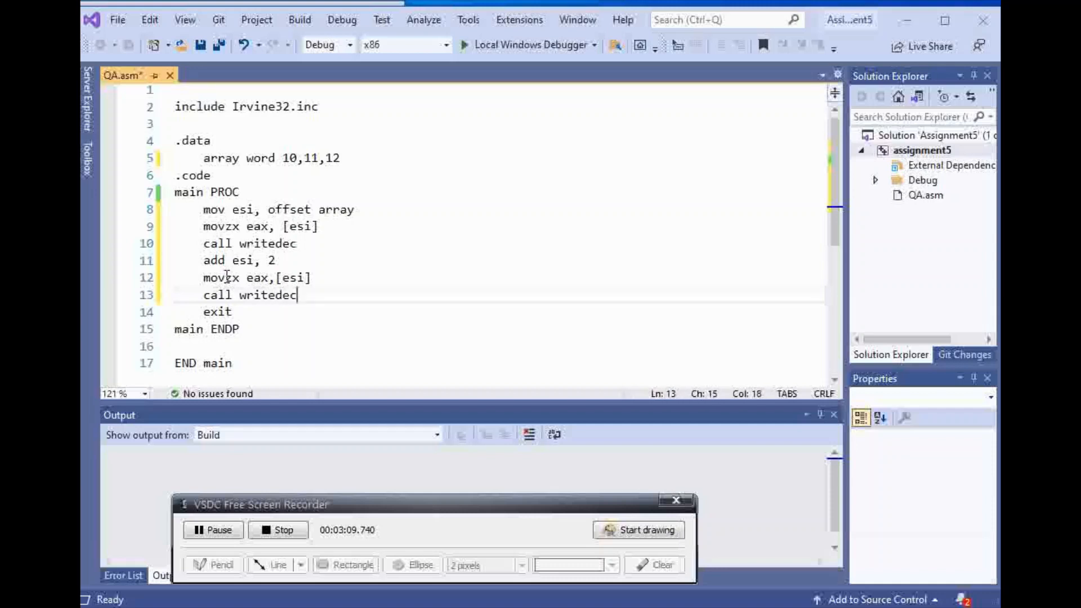
{"action": "mouse_move", "coordinate": [300, 19]}
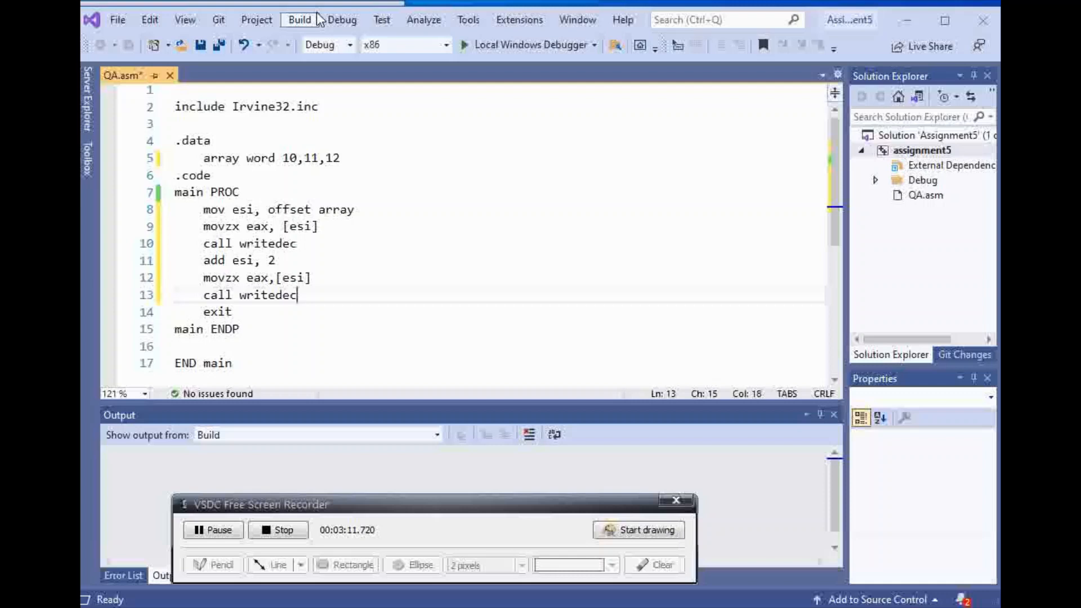
- Build the solution and inspect the reported A2070 invalid-operand errors
{"action": "left_click", "coordinate": [299, 19]}
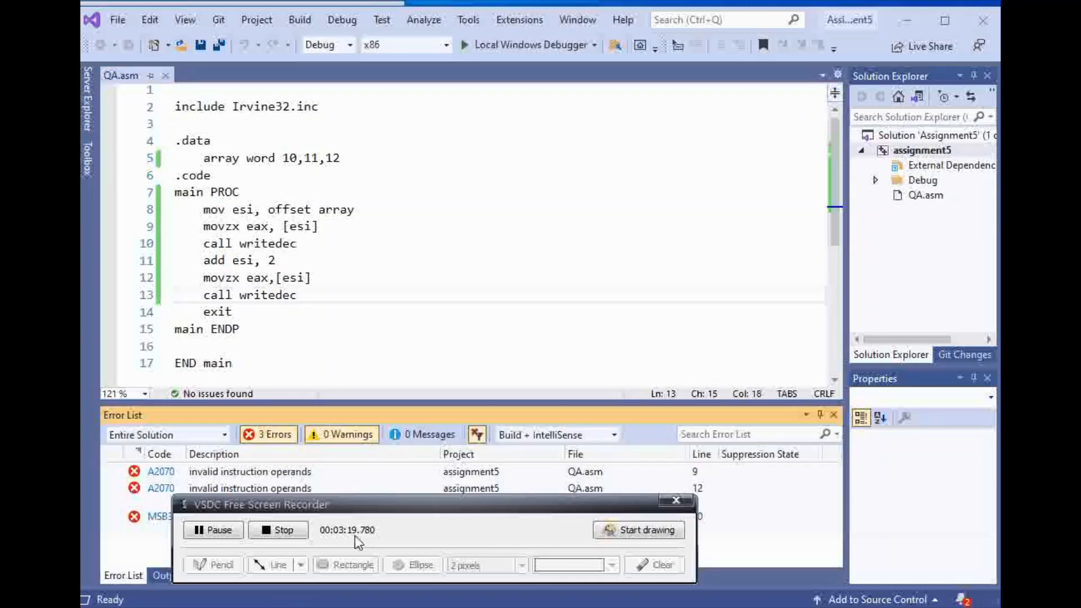
{"action": "left_click", "coordinate": [250, 472]}
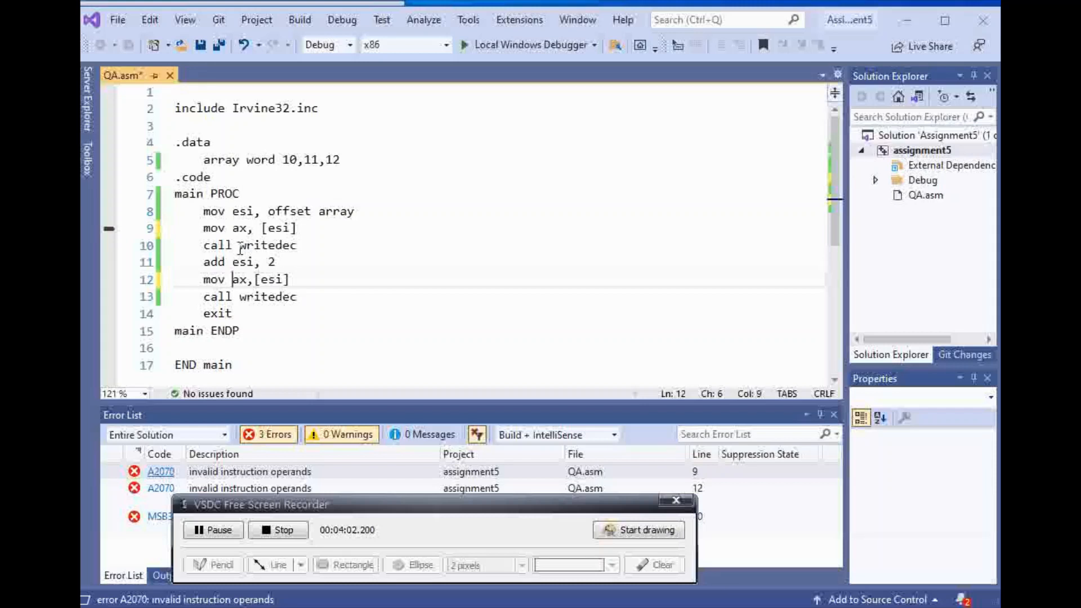
{"action": "mouse_move", "coordinate": [256, 19]}
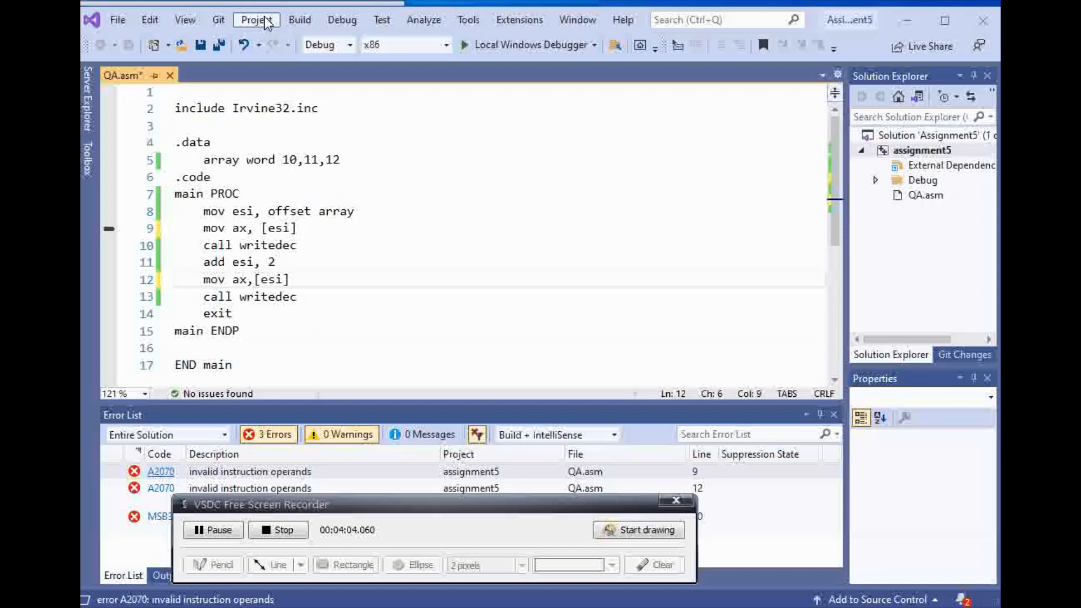
{"action": "mouse_move", "coordinate": [299, 19]}
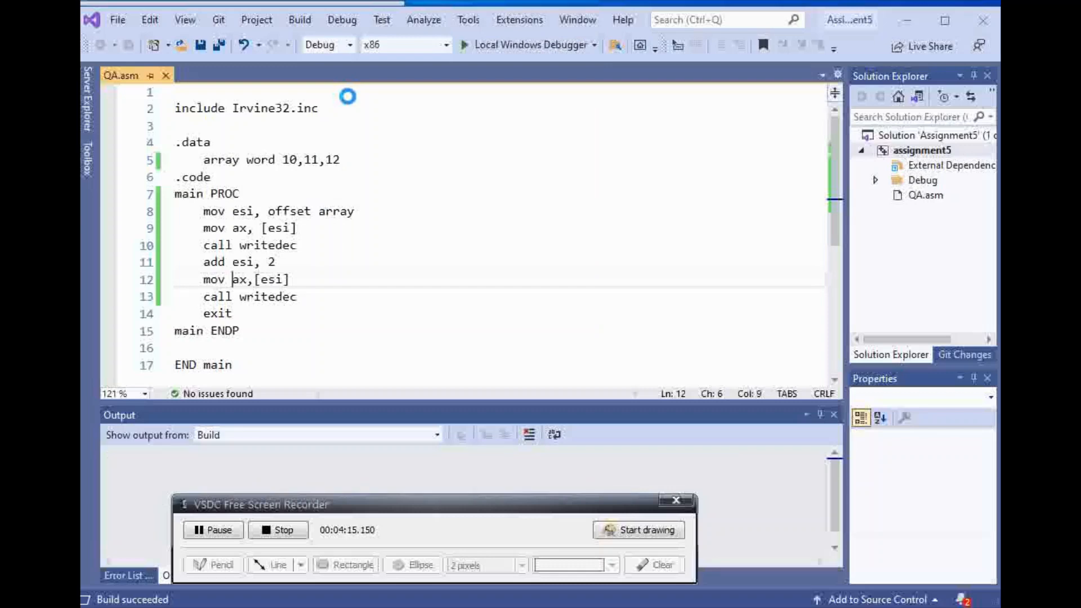
{"action": "left_click", "coordinate": [463, 44]}
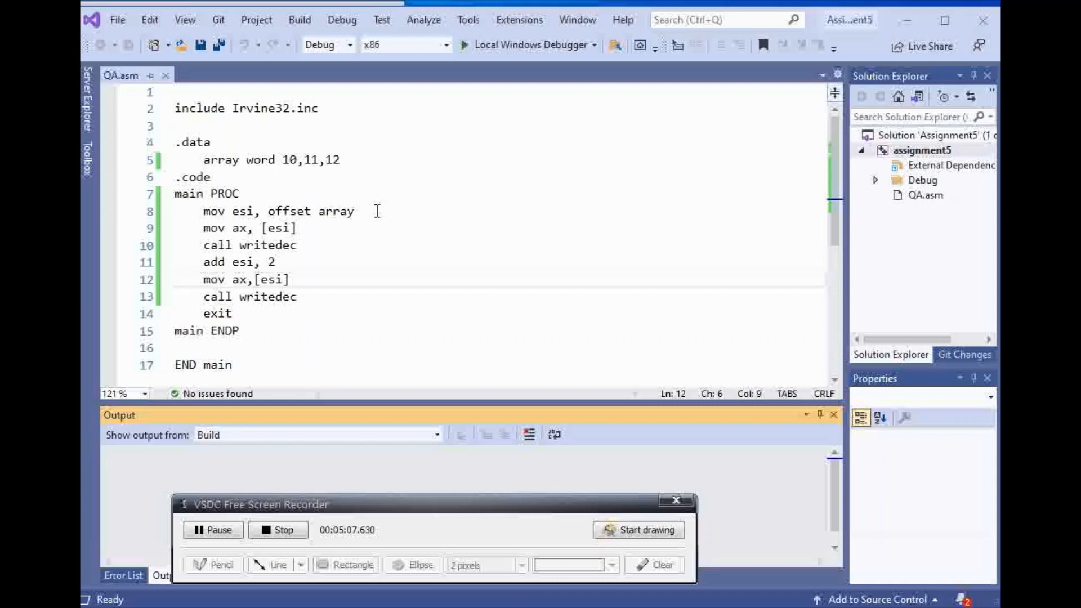
- Insert 'mov eax,0' on a new line after line 8 to clear EAX
{"action": "key", "text": "Return"}
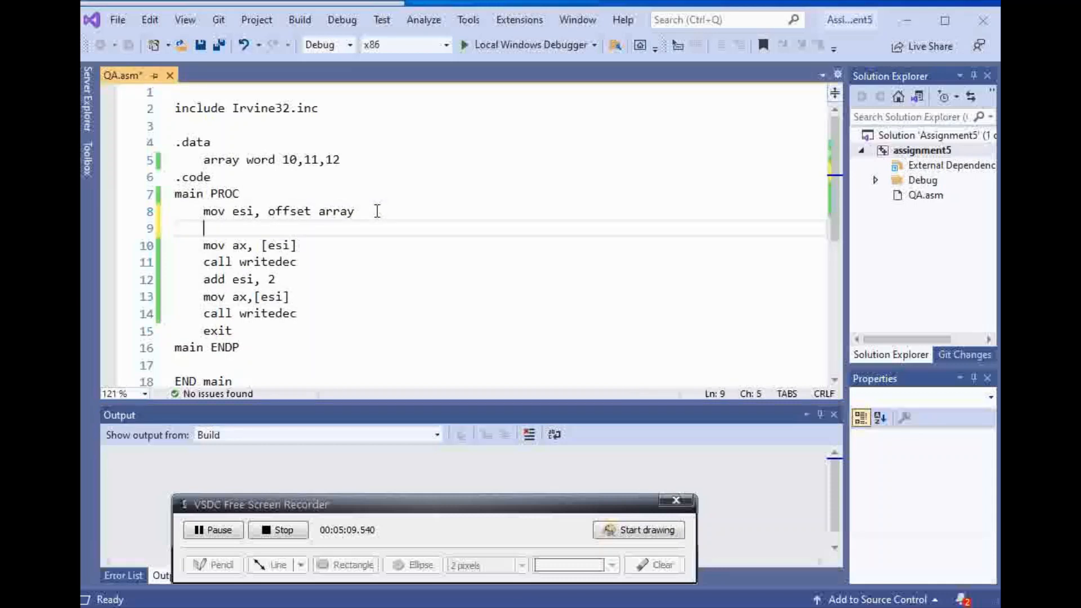
{"action": "type", "text": "mov"}
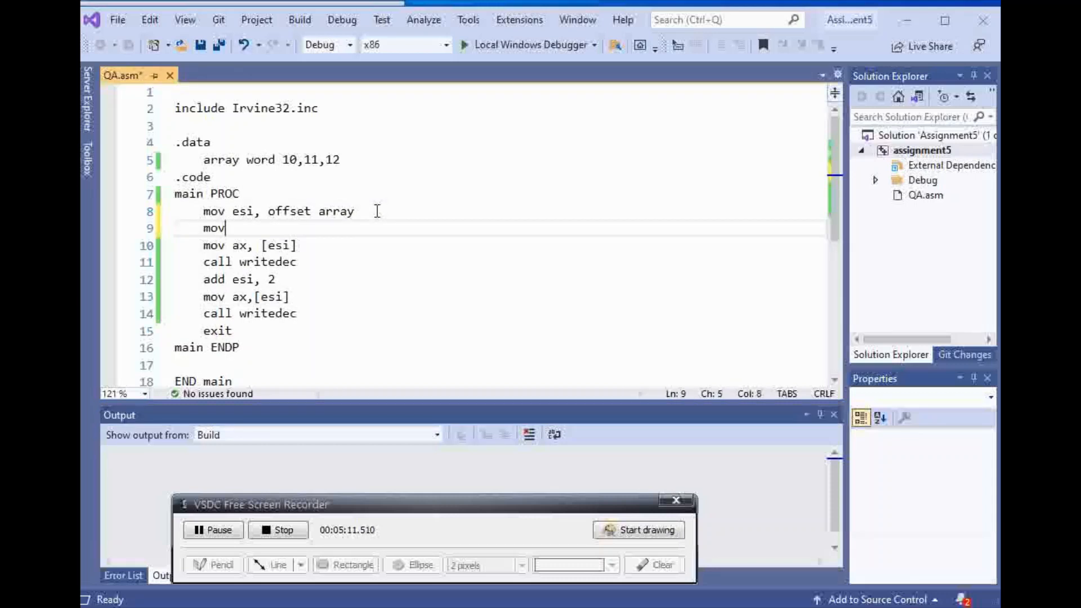
{"action": "type", "text": "eax"}
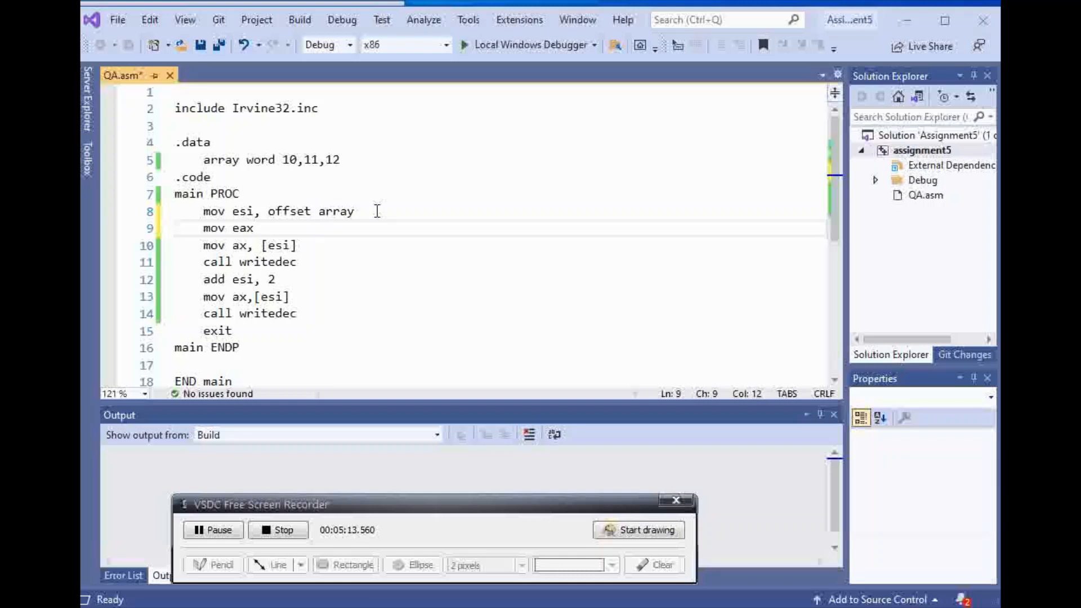
{"action": "type", "text": ","}
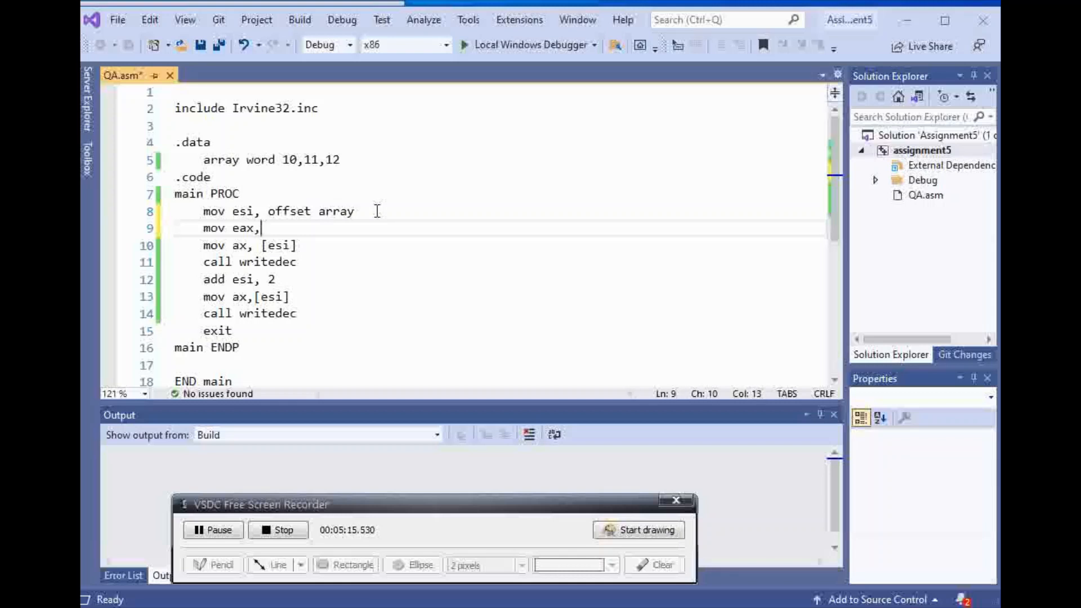
{"action": "type", "text": "0"}
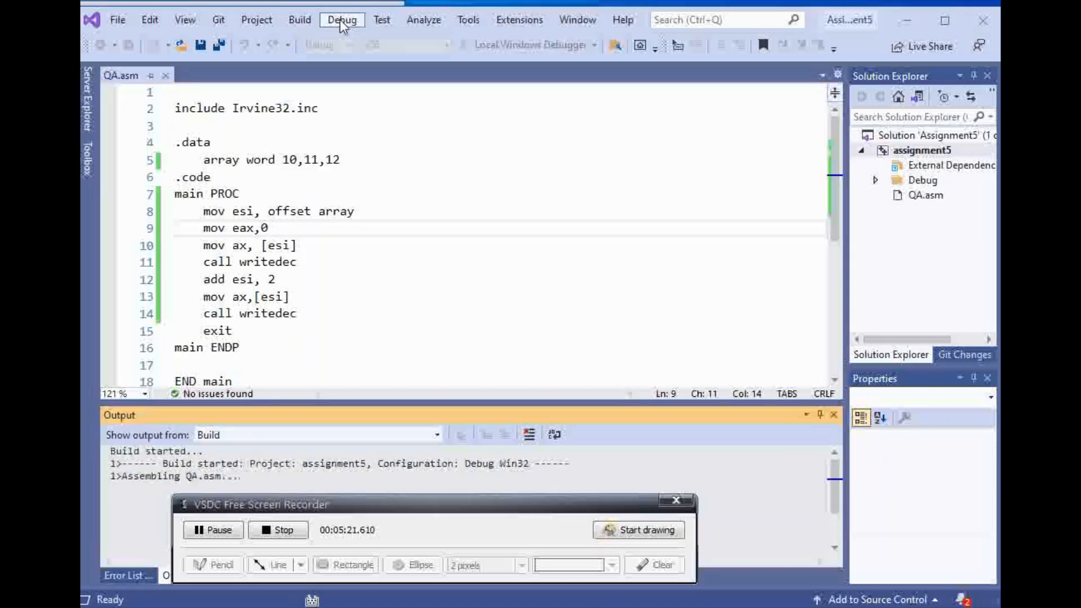
- Run the program without debugging, confirm the 1011 output, and close the console
{"action": "left_click", "coordinate": [342, 19]}
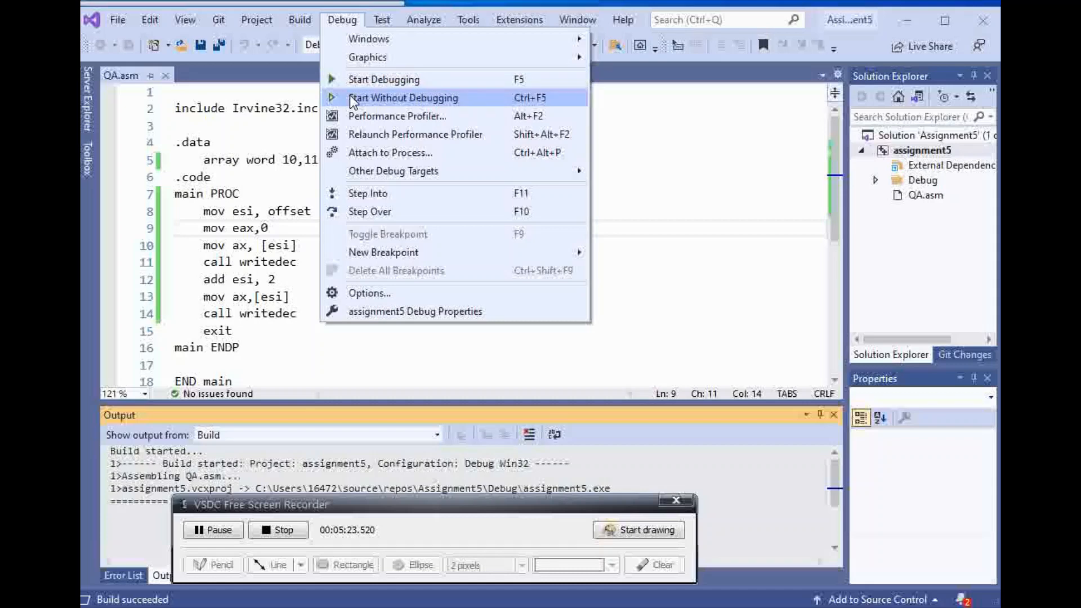
{"action": "left_click", "coordinate": [404, 98]}
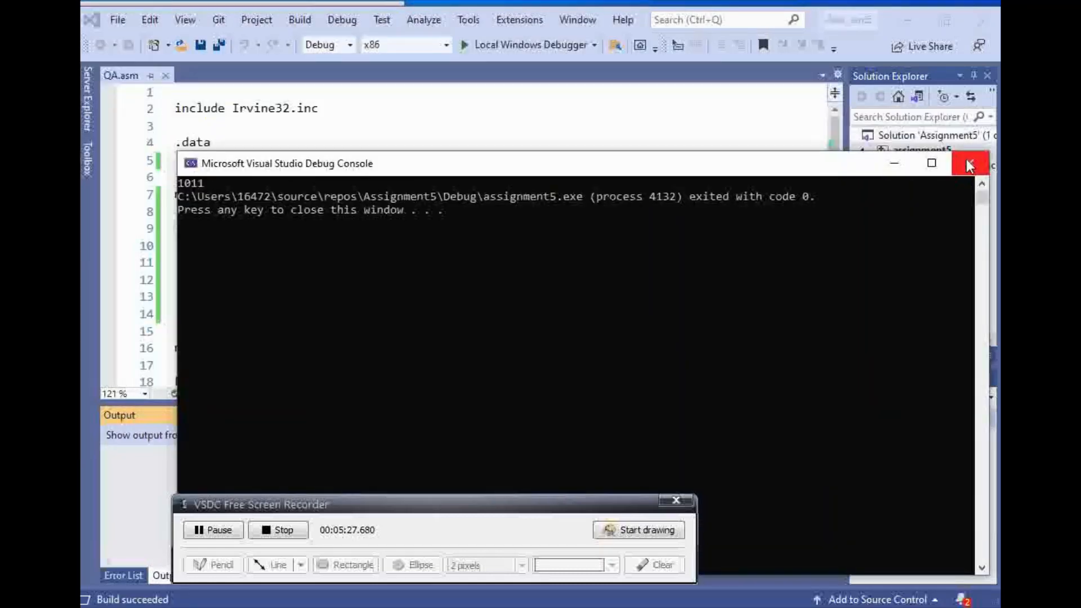
{"action": "left_click", "coordinate": [969, 163]}
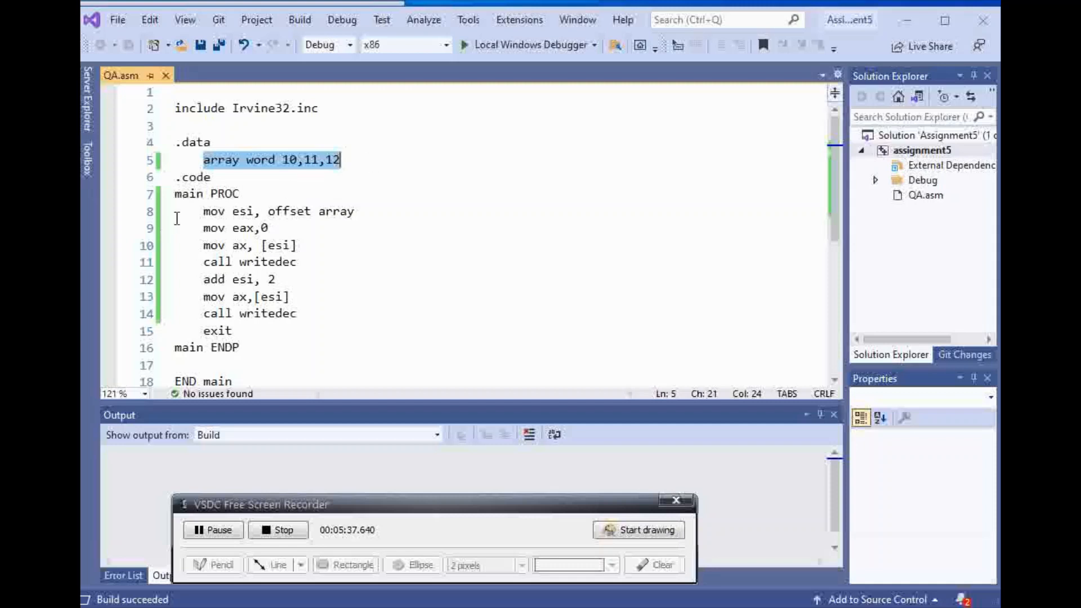
{"action": "double_click", "coordinate": [241, 211]}
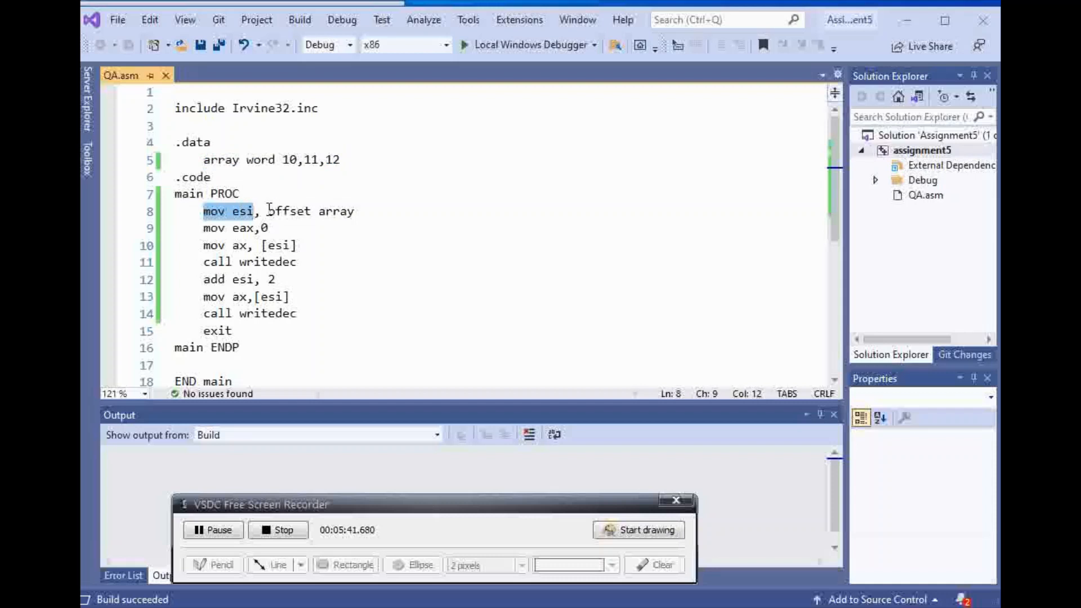
{"action": "left_click", "coordinate": [245, 193]}
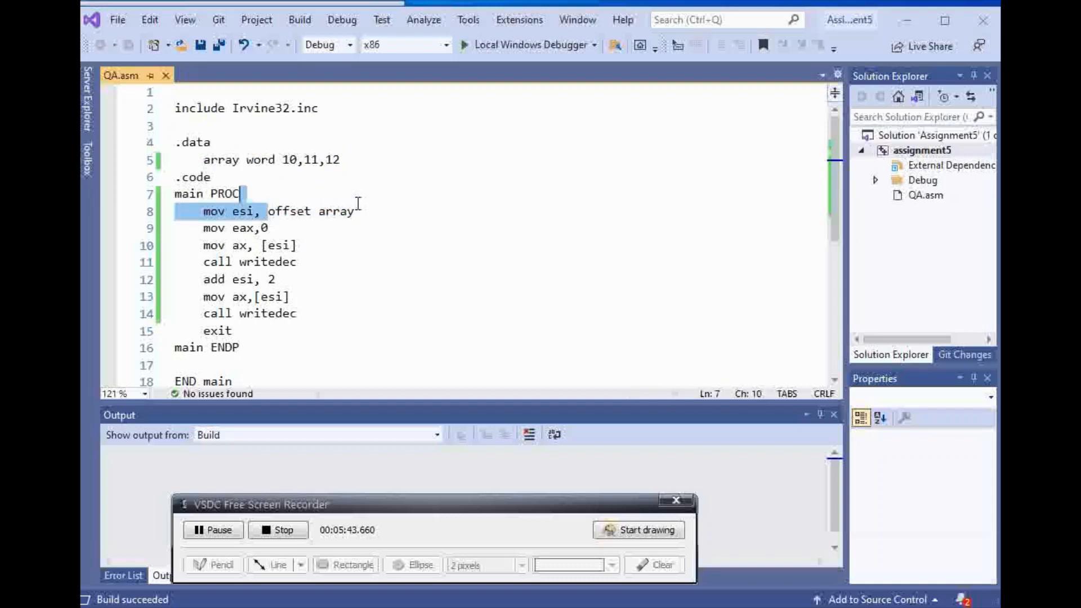
{"action": "left_click", "coordinate": [327, 227]}
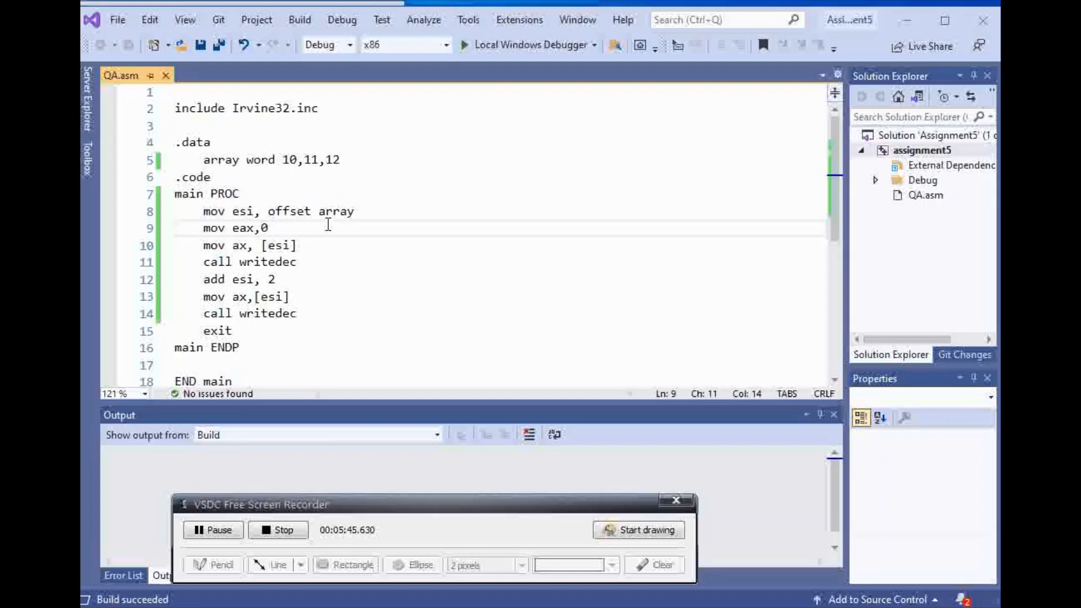
{"action": "left_click", "coordinate": [205, 228]}
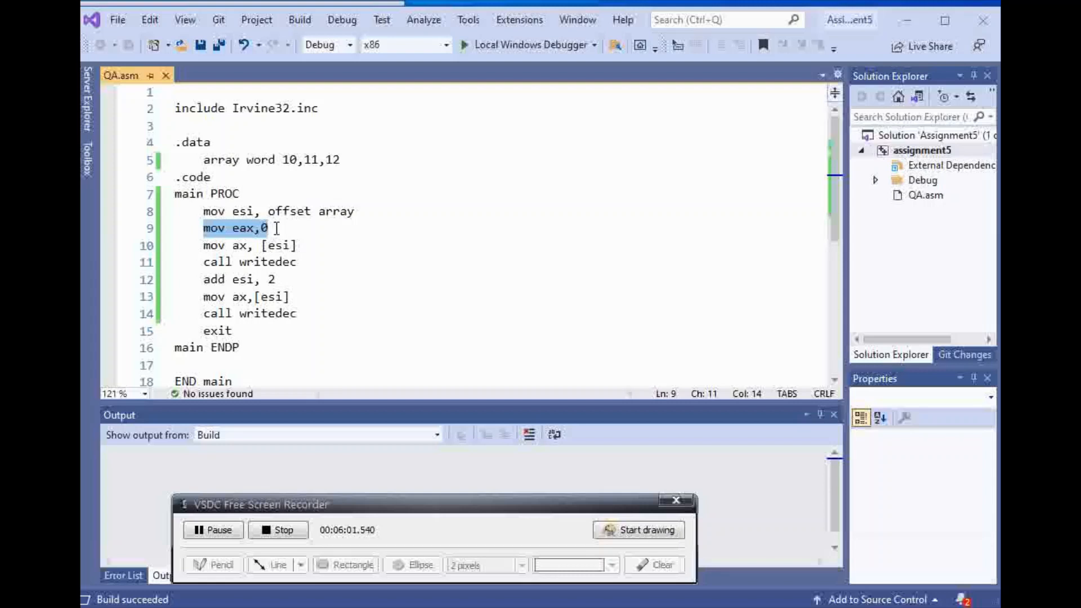
{"action": "left_click", "coordinate": [219, 245]}
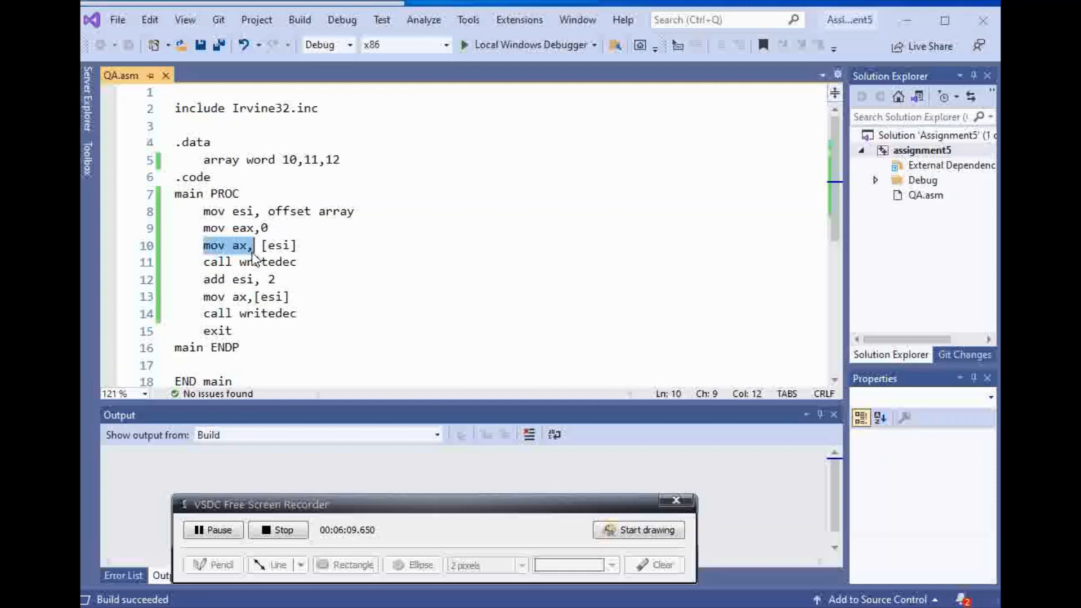
{"action": "double_click", "coordinate": [279, 246]}
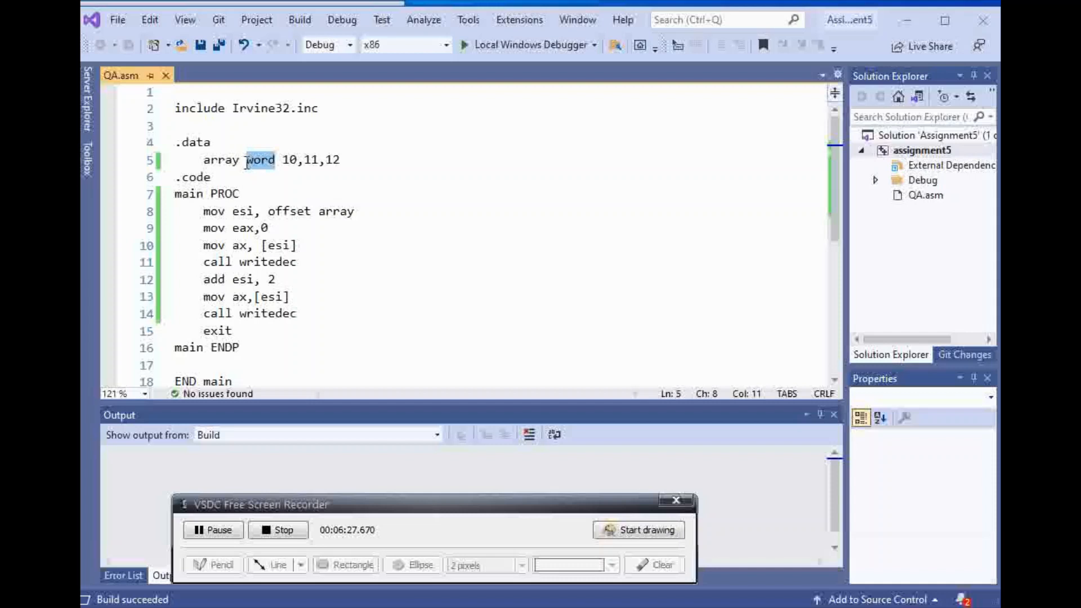
{"action": "left_click", "coordinate": [291, 160]}
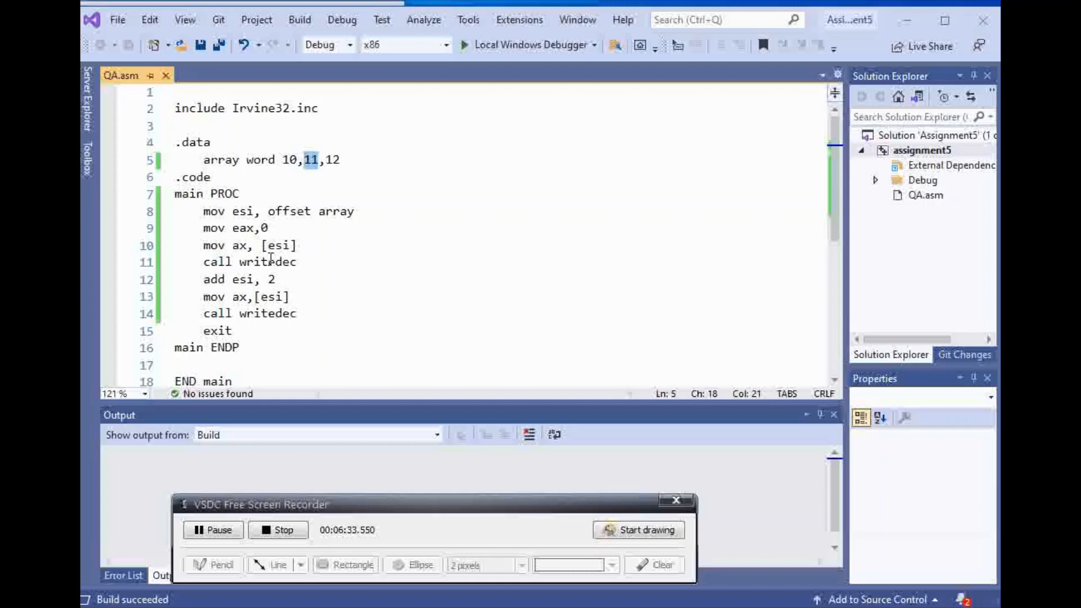
{"action": "left_click", "coordinate": [202, 296]}
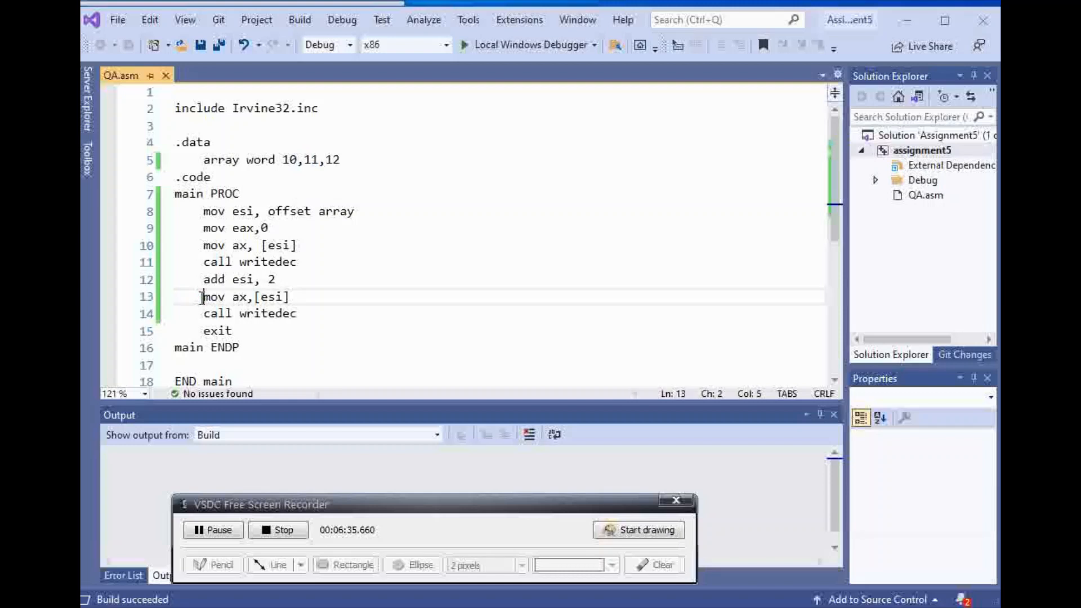